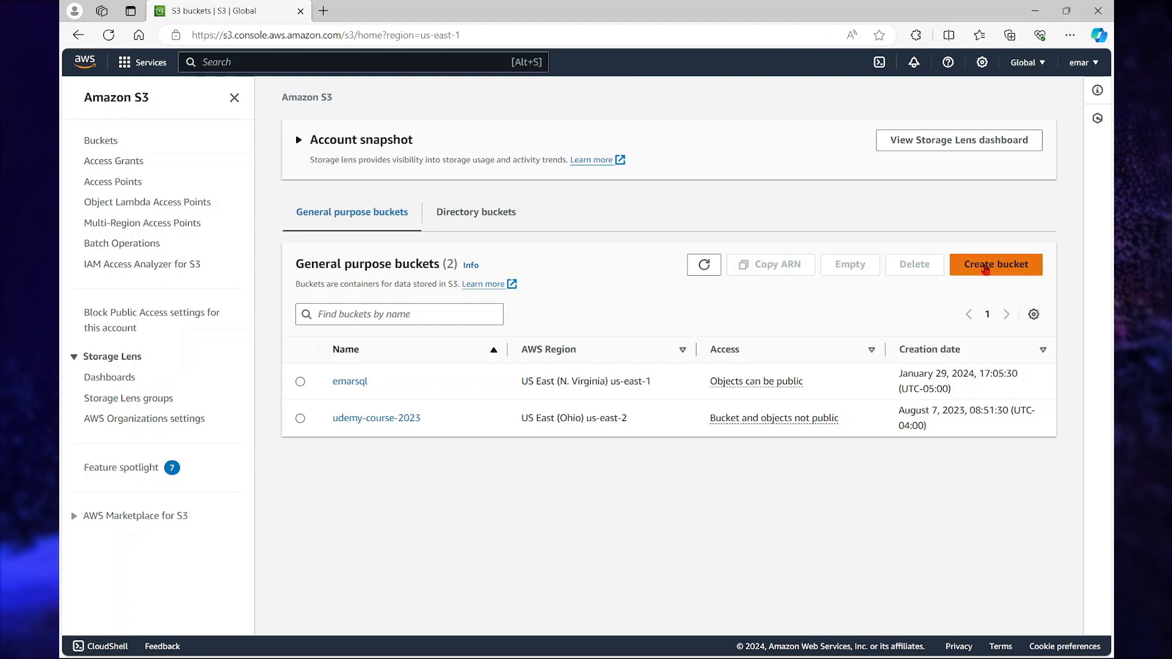
Create the general purpose bucket sqlbackups2024 with Block all public access turned off.
{"action": "left_click", "coordinate": [994, 263]}
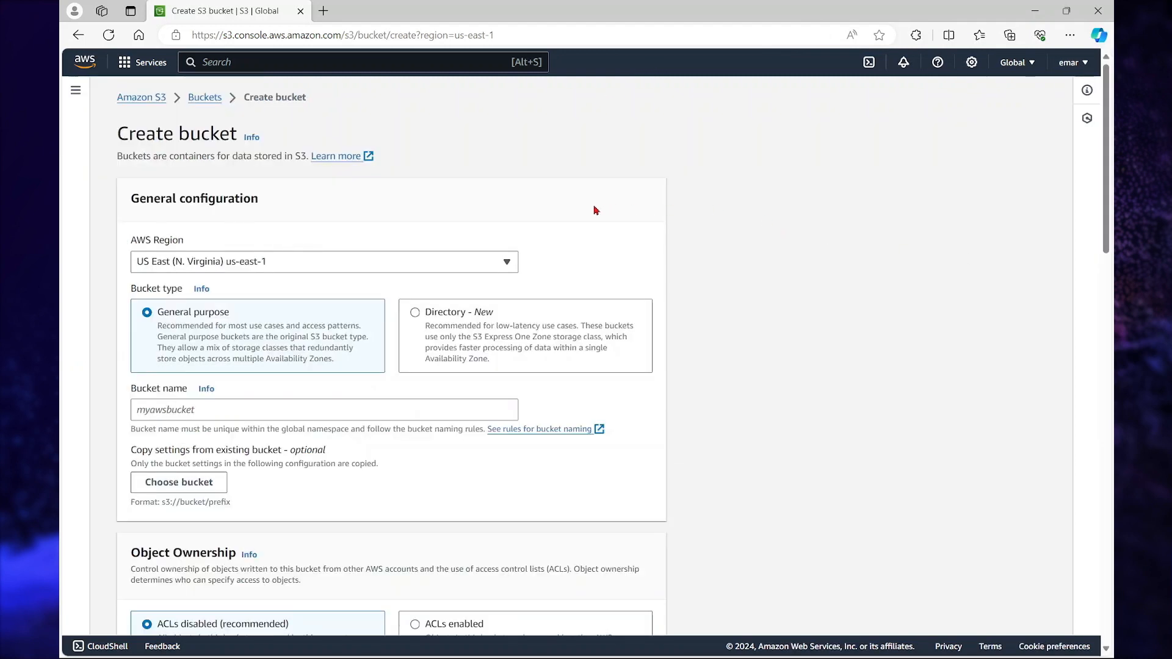
{"action": "scroll", "scroll_direction": "down", "scroll_amount": 3}
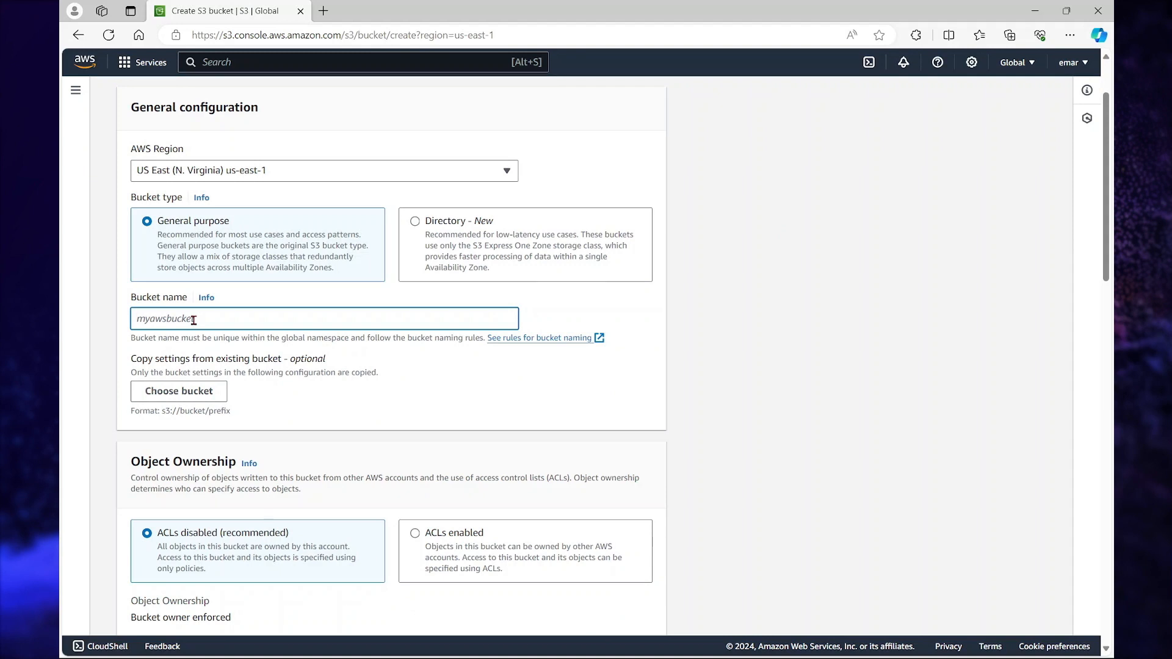
{"action": "type", "text": "sqlbackups2024"}
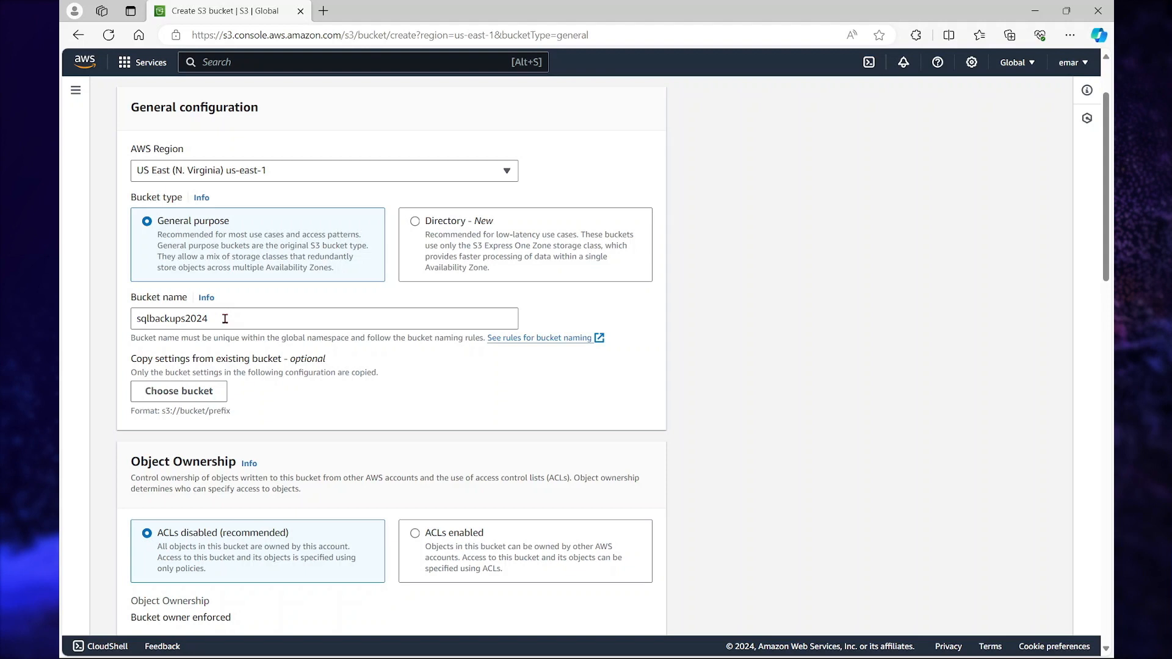
{"action": "scroll", "scroll_direction": "down", "scroll_amount": 3}
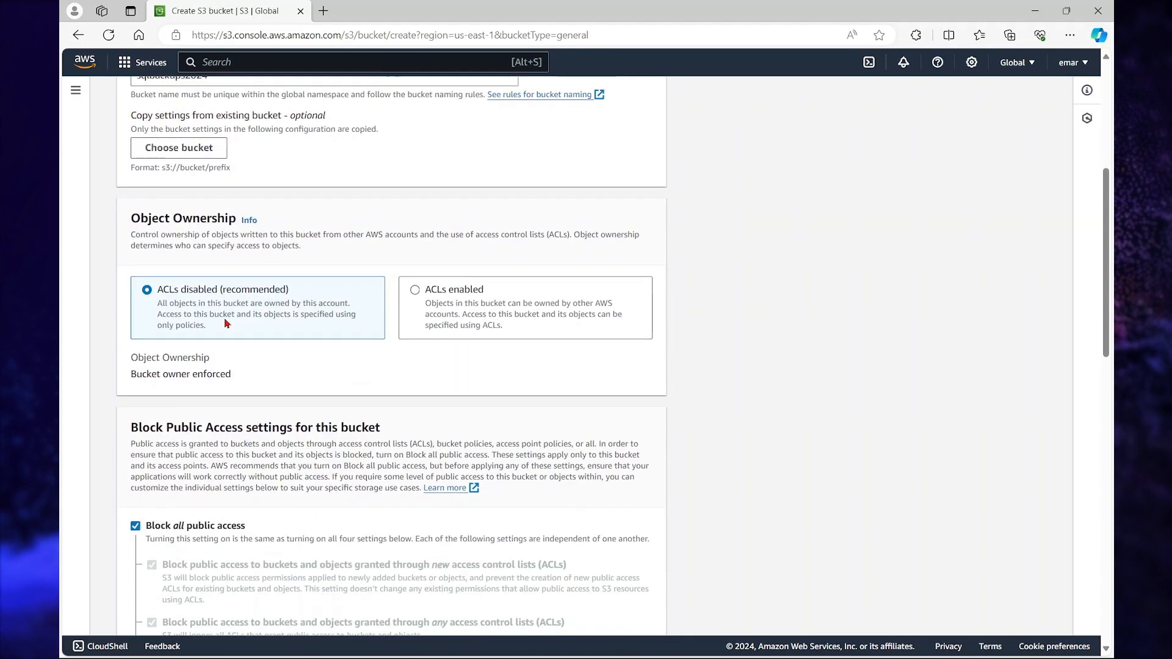
{"action": "scroll", "scroll_direction": "down", "scroll_amount": 3}
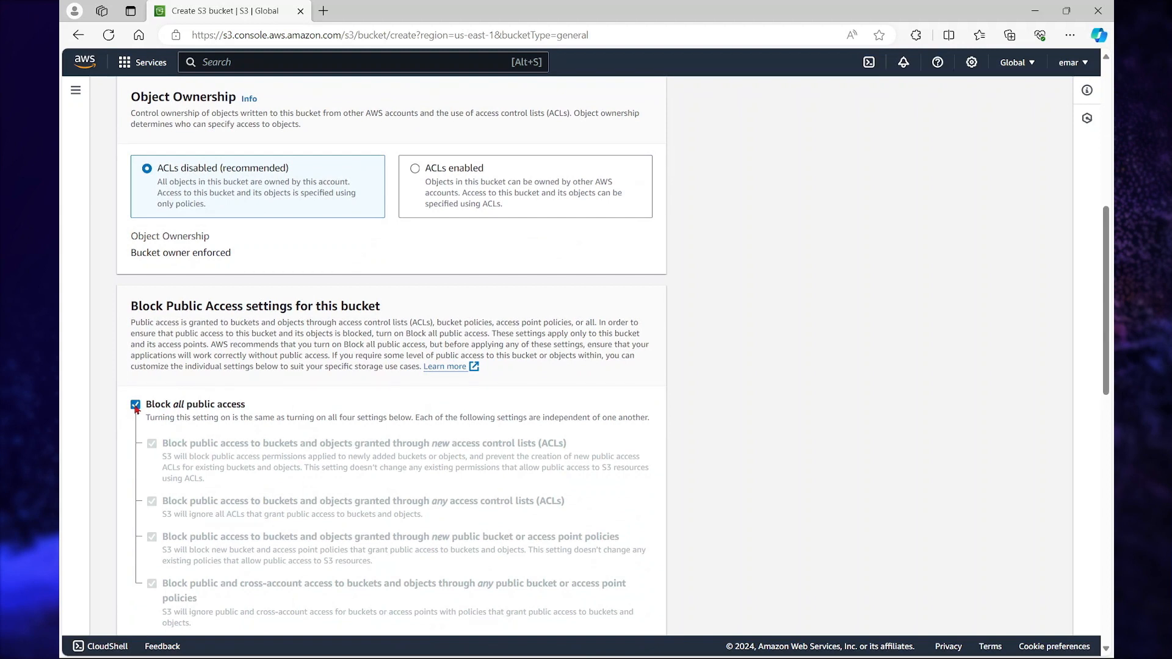
{"action": "left_click", "coordinate": [135, 403]}
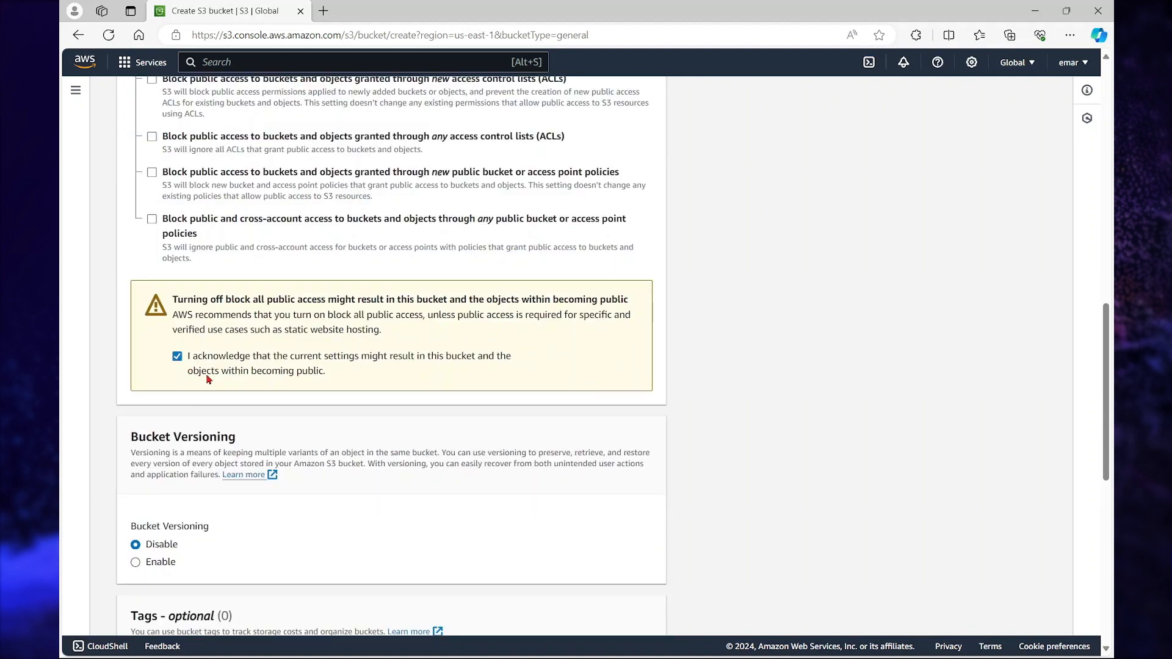
{"action": "scroll", "scroll_direction": "down", "scroll_amount": 3}
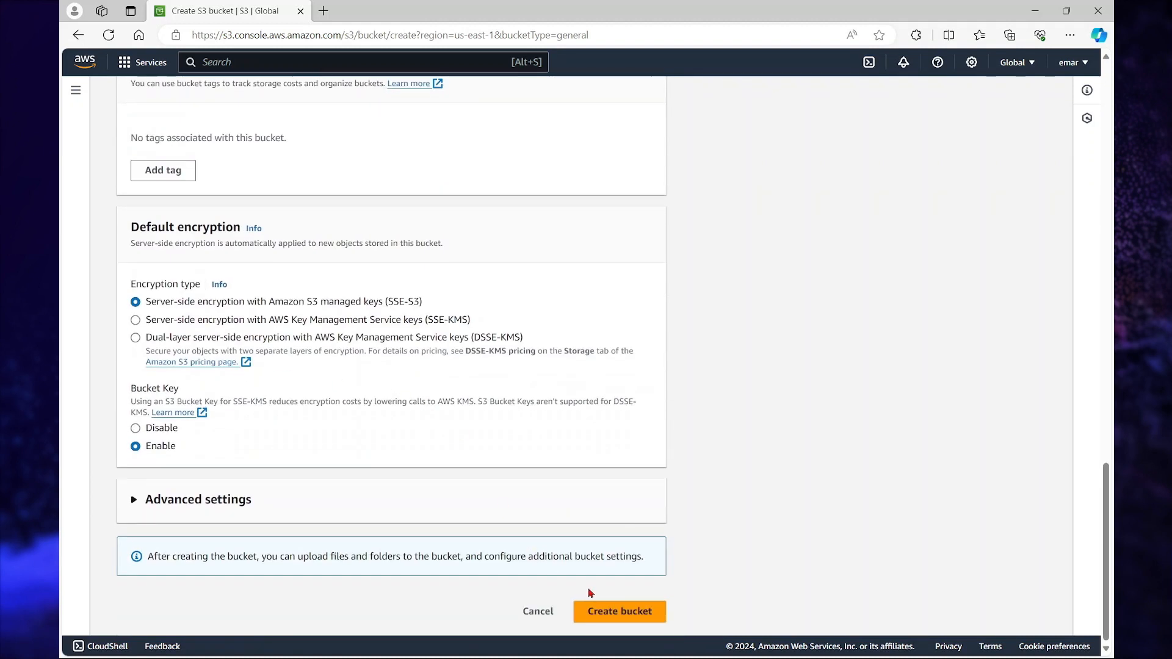
{"action": "left_click", "coordinate": [619, 610]}
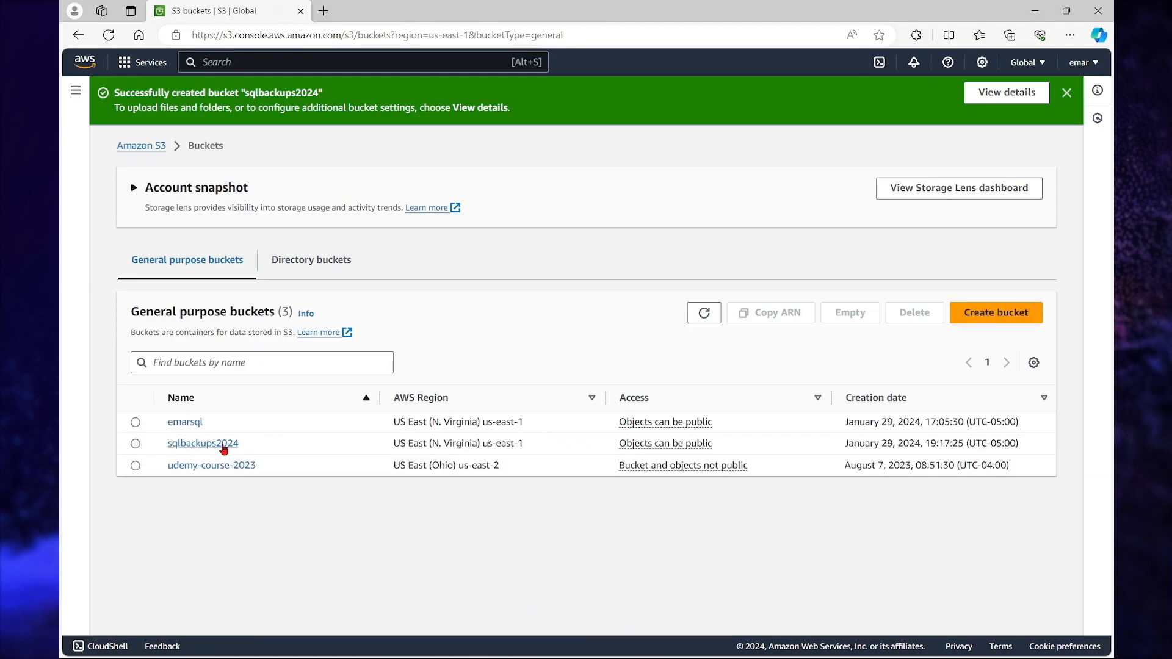
{"action": "mouse_move", "coordinate": [202, 443]}
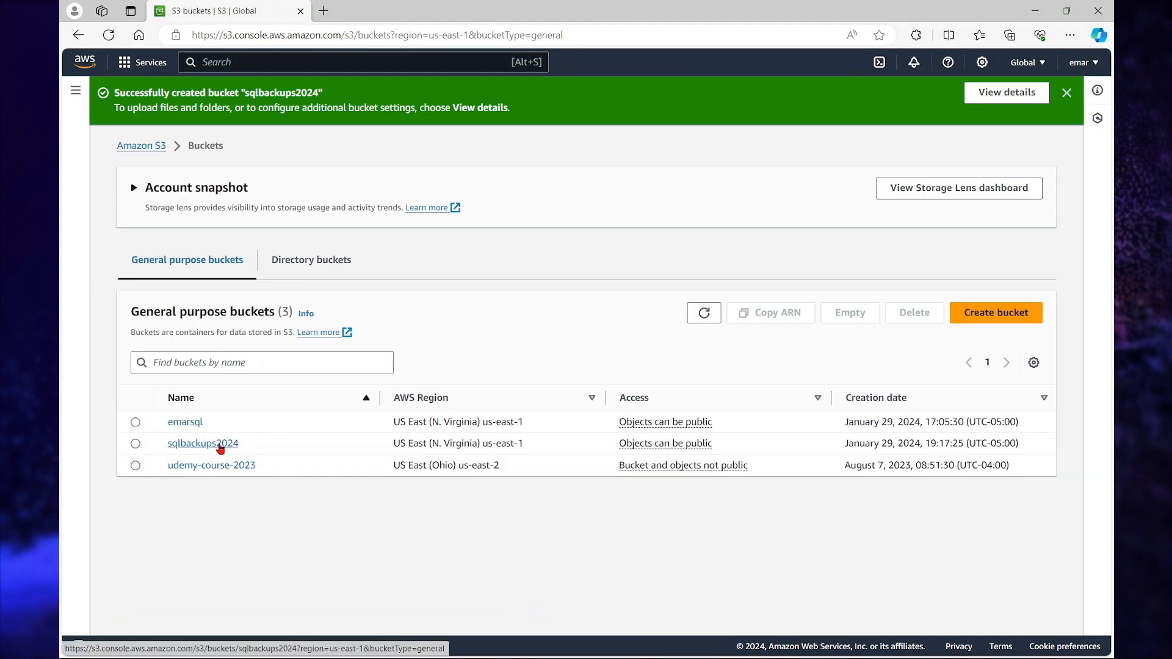
Inside the sqlbackups2024 bucket, create a folder named sqlbackups.
{"action": "left_click", "coordinate": [202, 443]}
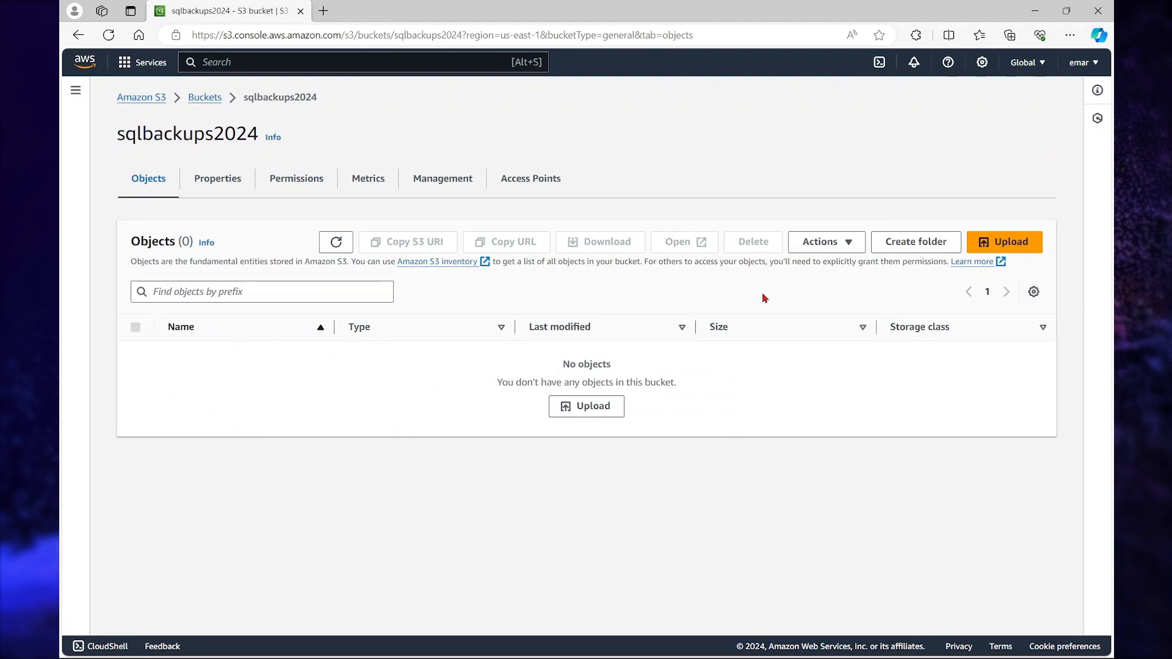
{"action": "left_click", "coordinate": [915, 242]}
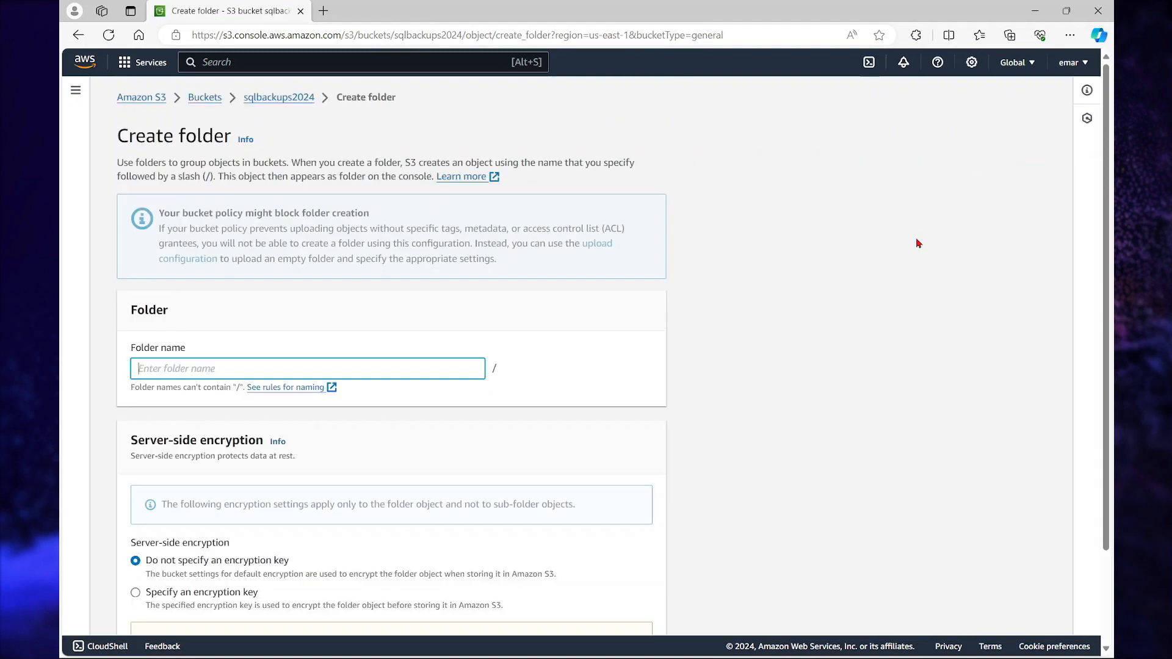
{"action": "type", "text": "sq"}
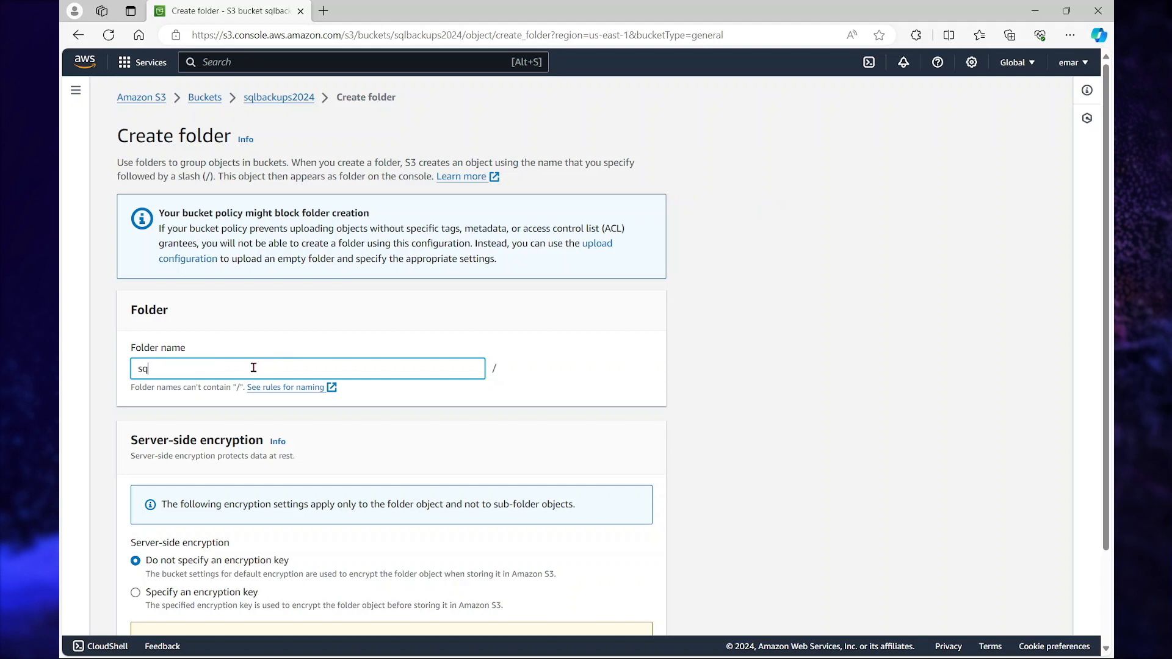
{"action": "type", "text": "lbackups"}
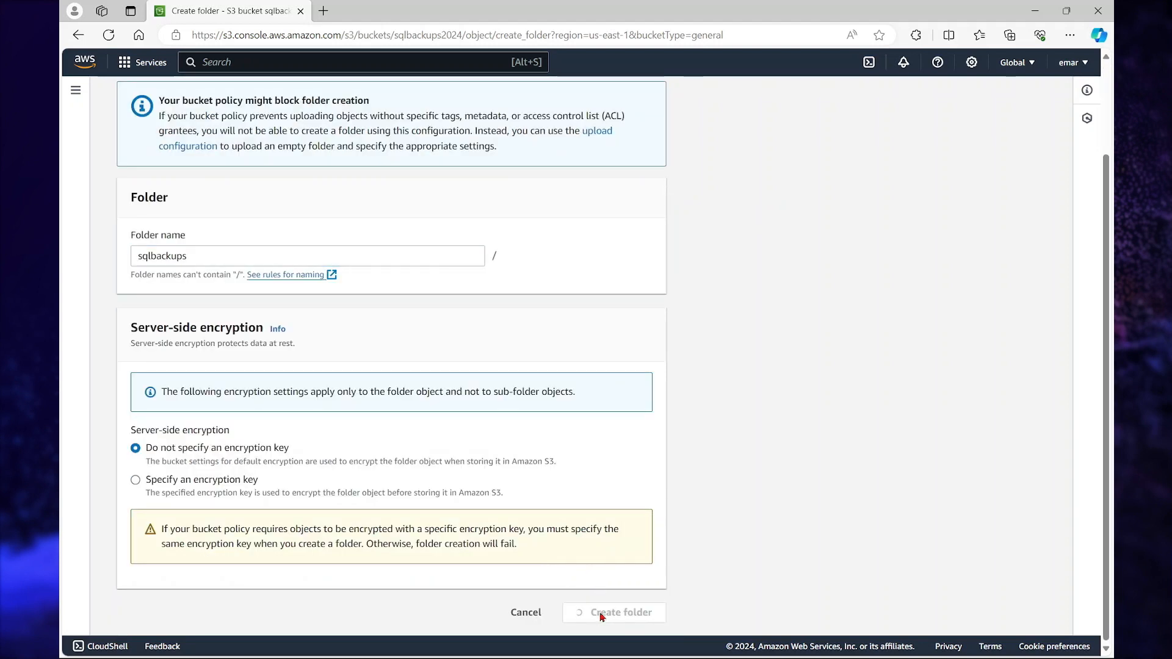
{"action": "left_click", "coordinate": [612, 612]}
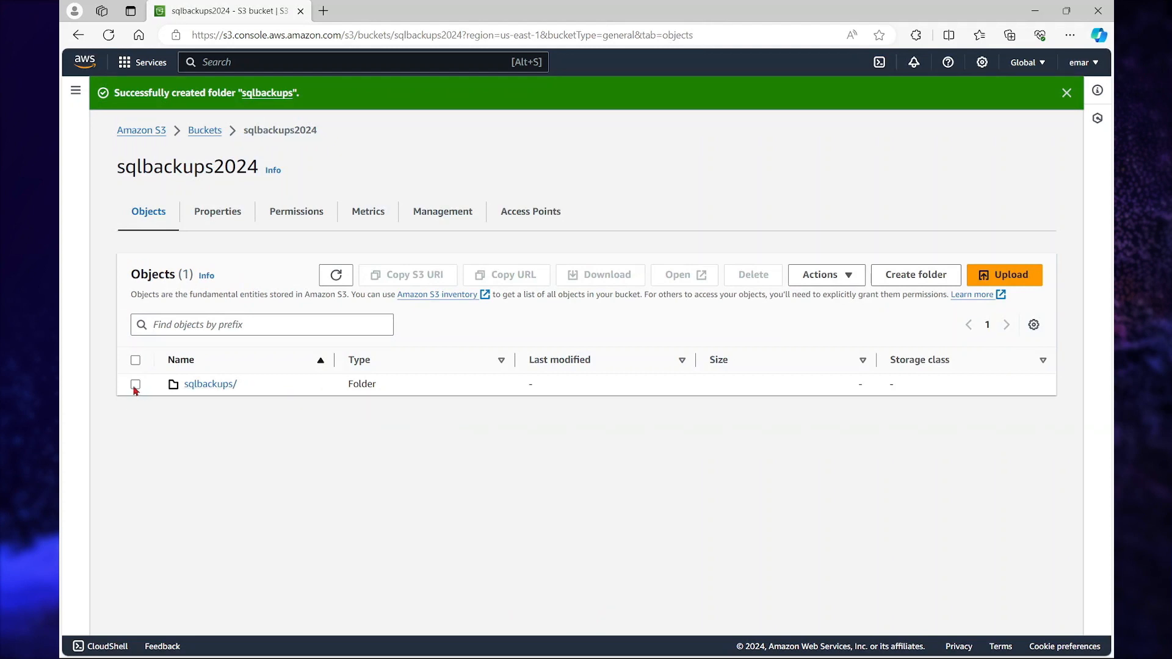
{"action": "left_click", "coordinate": [136, 384]}
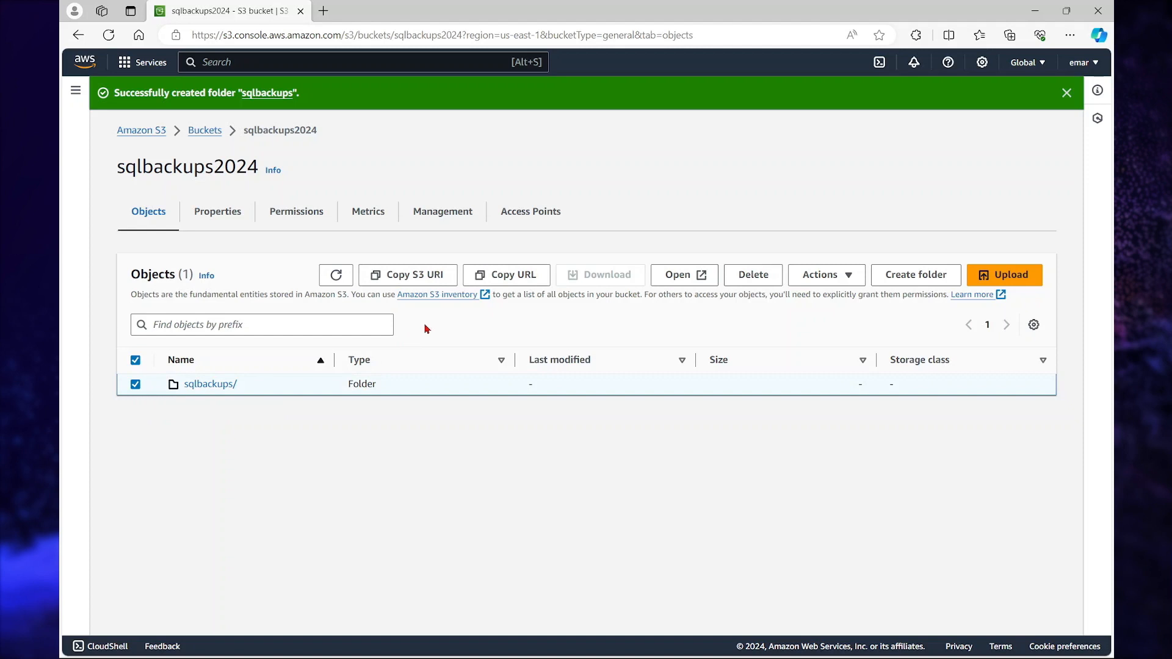
{"action": "left_click", "coordinate": [506, 274]}
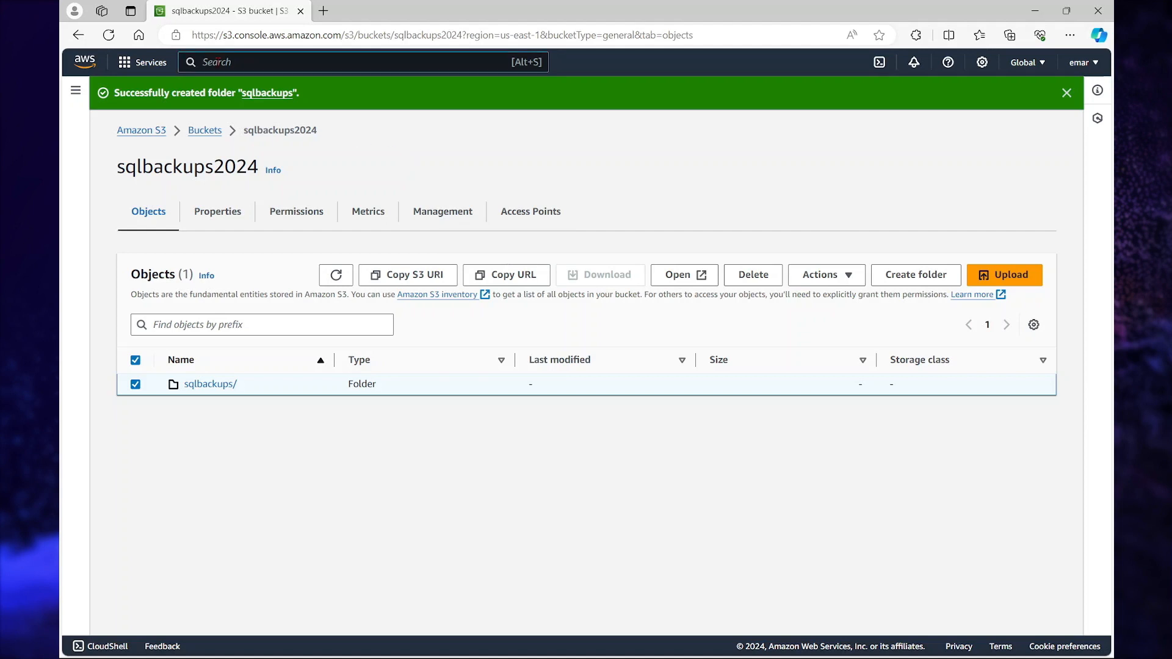
Find IAM via search, go to Policies, and start a new policy for S3.
{"action": "type", "text": "iam"}
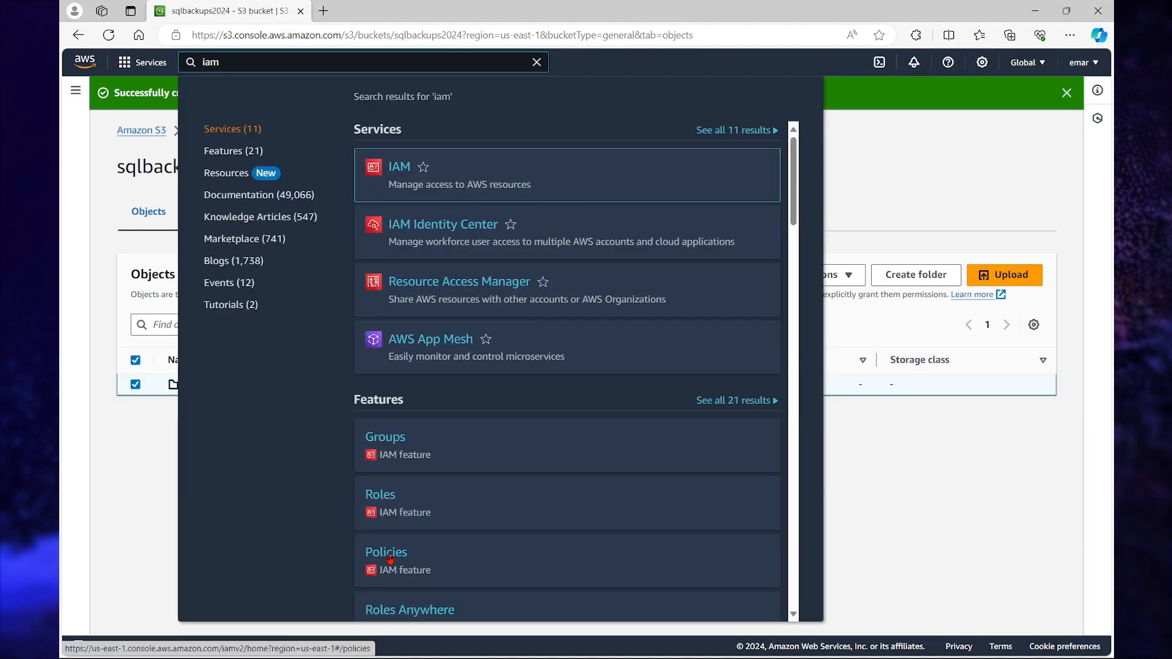
{"action": "left_click", "coordinate": [386, 556]}
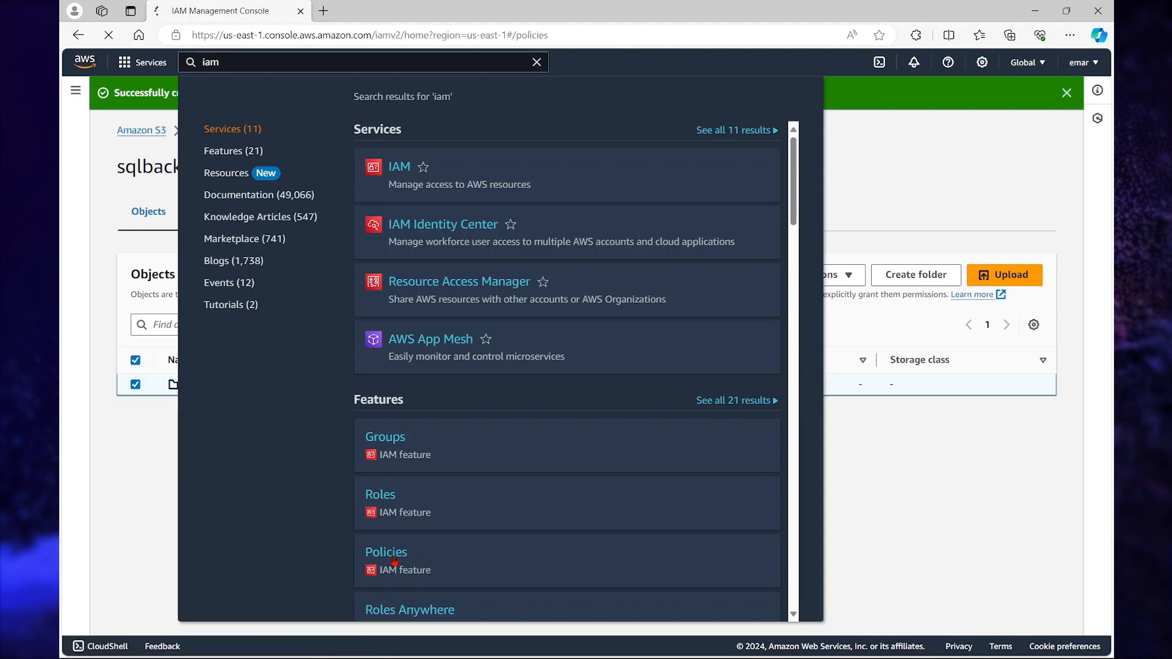
{"action": "left_click", "coordinate": [386, 552]}
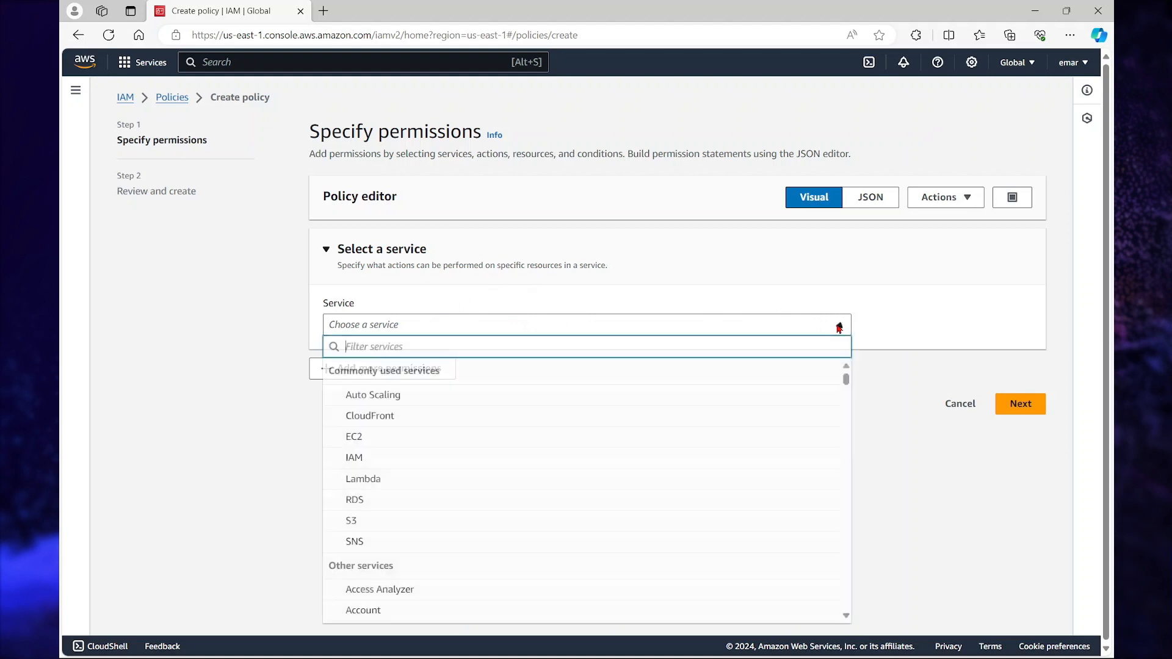
{"action": "mouse_move", "coordinate": [353, 520]}
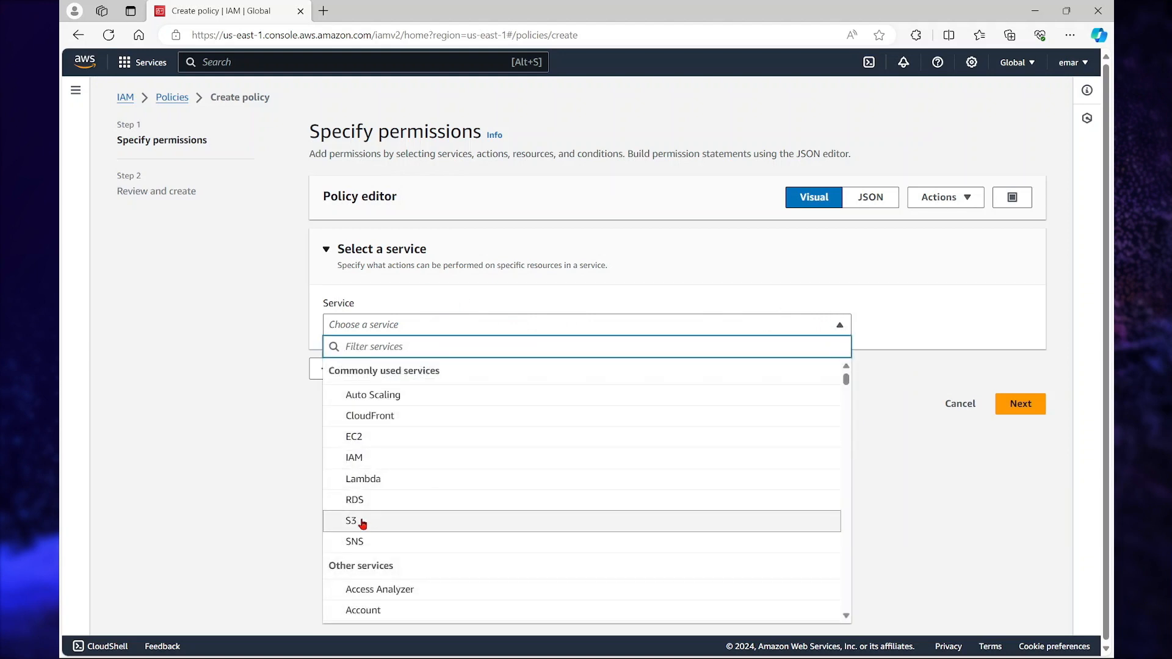
{"action": "left_click", "coordinate": [350, 520]}
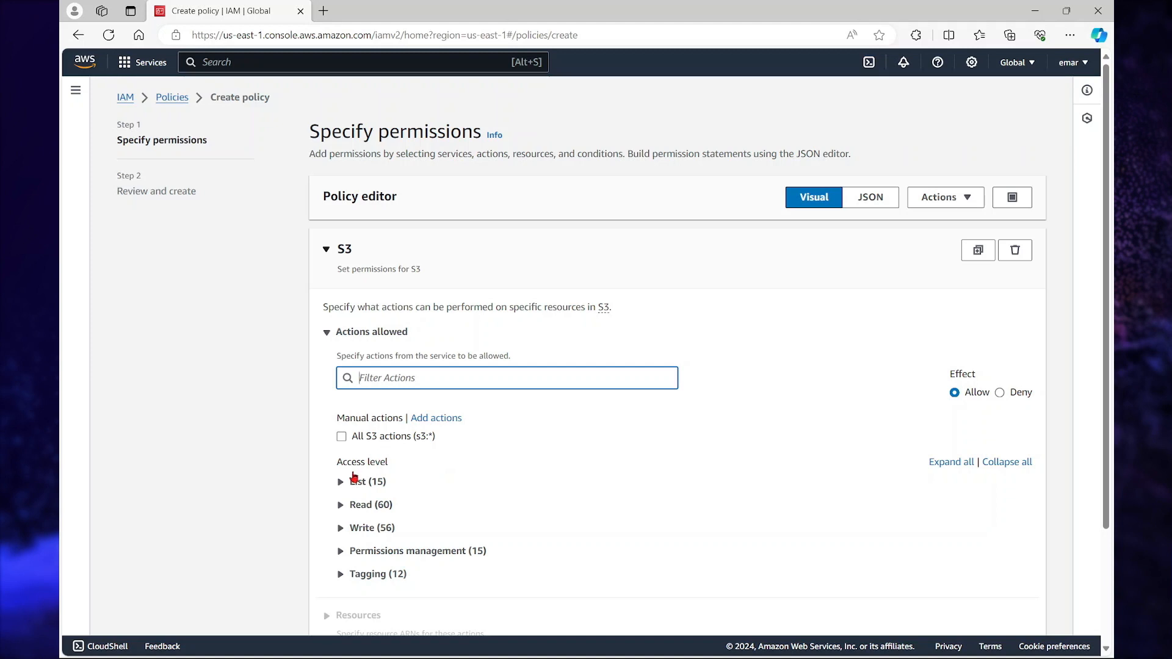
Allow S3 ListBucket, read actions and PutObject on all resources, then continue to review.
{"action": "left_click", "coordinate": [360, 481]}
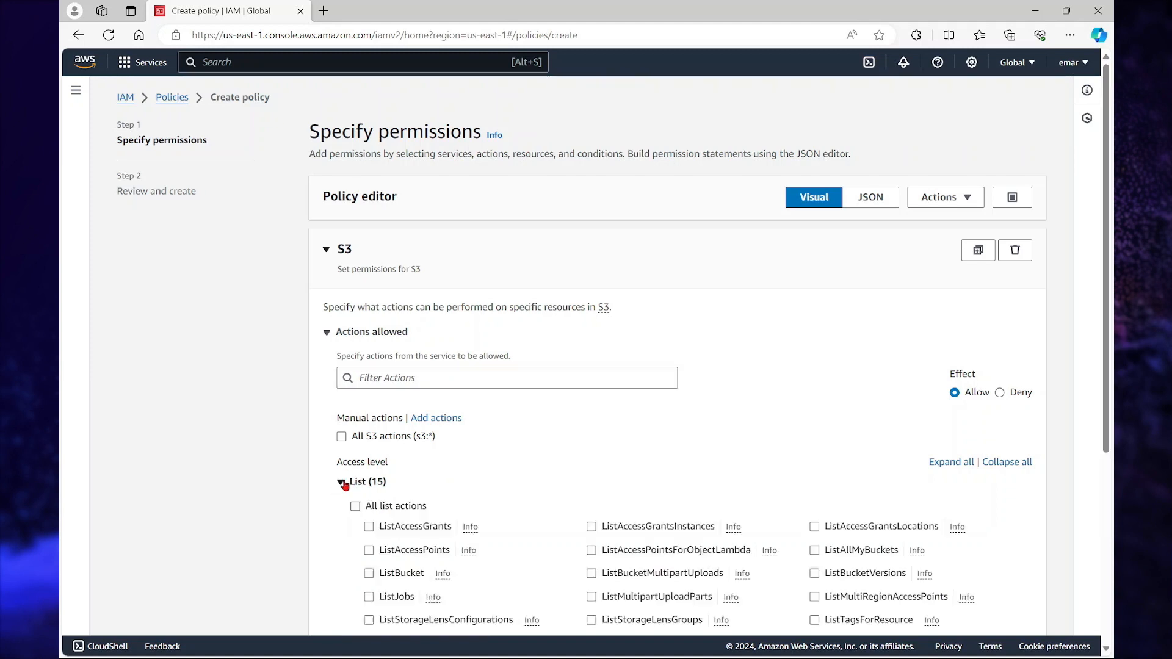
{"action": "scroll", "scroll_direction": "down", "scroll_amount": 3}
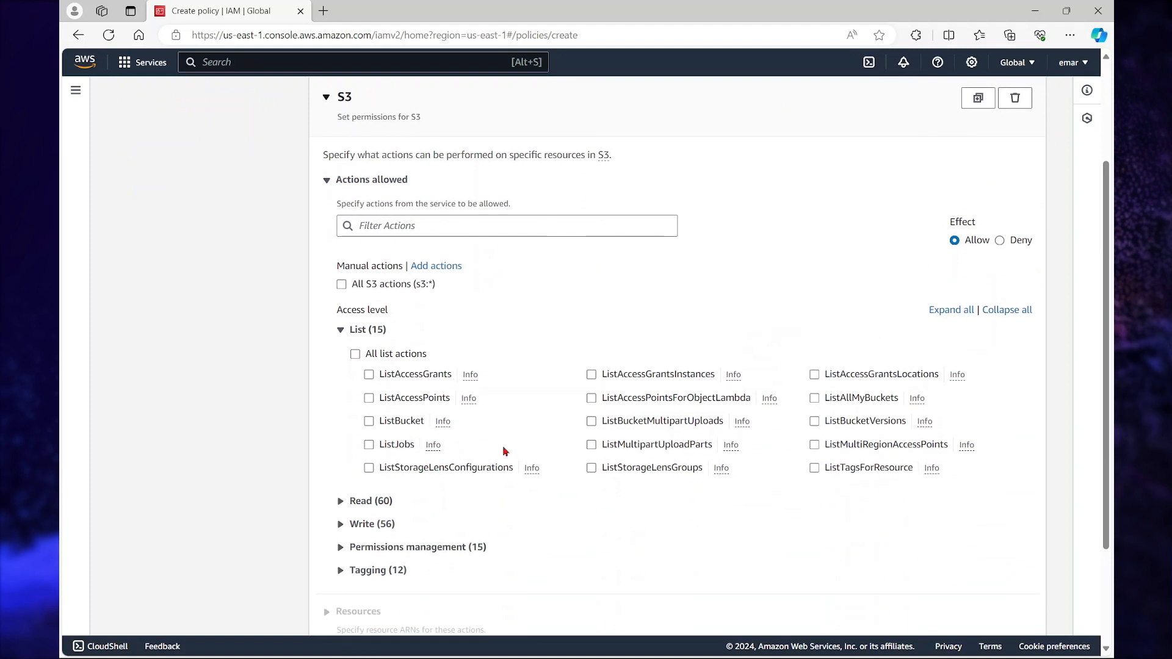
{"action": "left_click", "coordinate": [369, 420]}
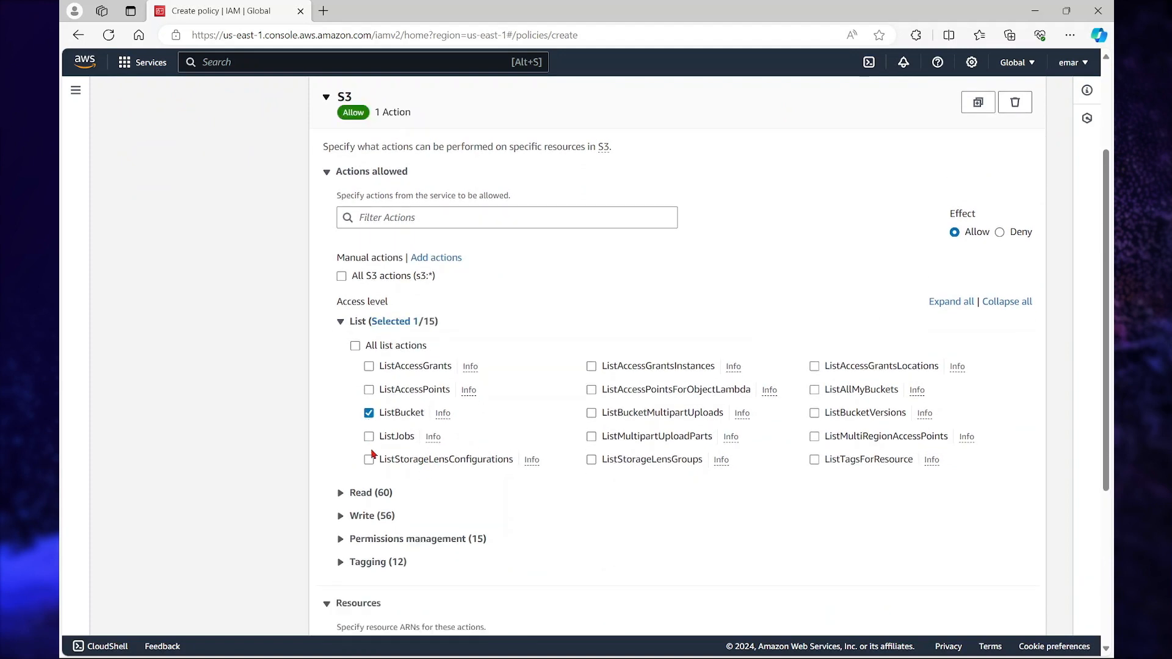
{"action": "left_click", "coordinate": [340, 492]}
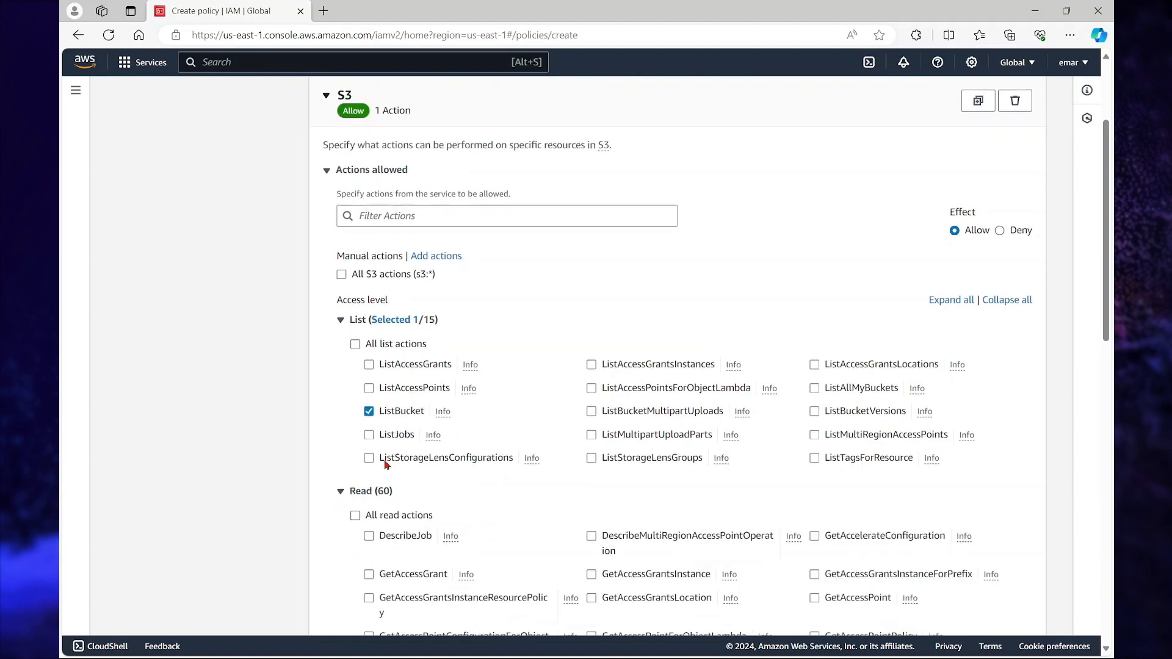
{"action": "scroll", "scroll_direction": "down", "scroll_amount": 3}
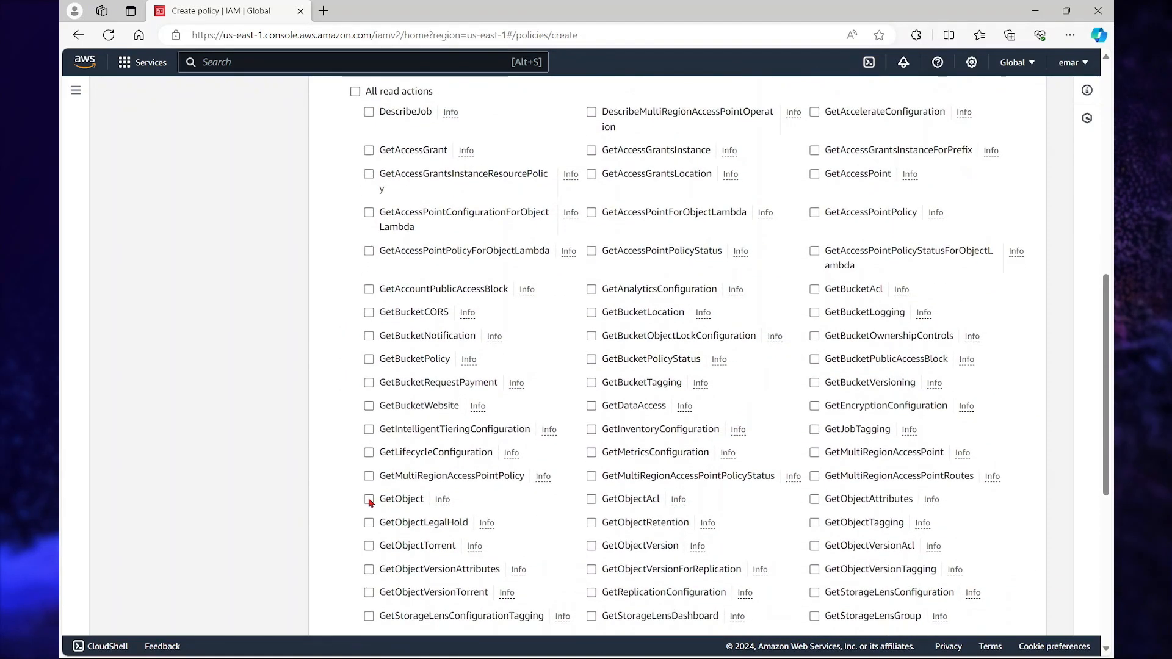
{"action": "left_click", "coordinate": [369, 498]}
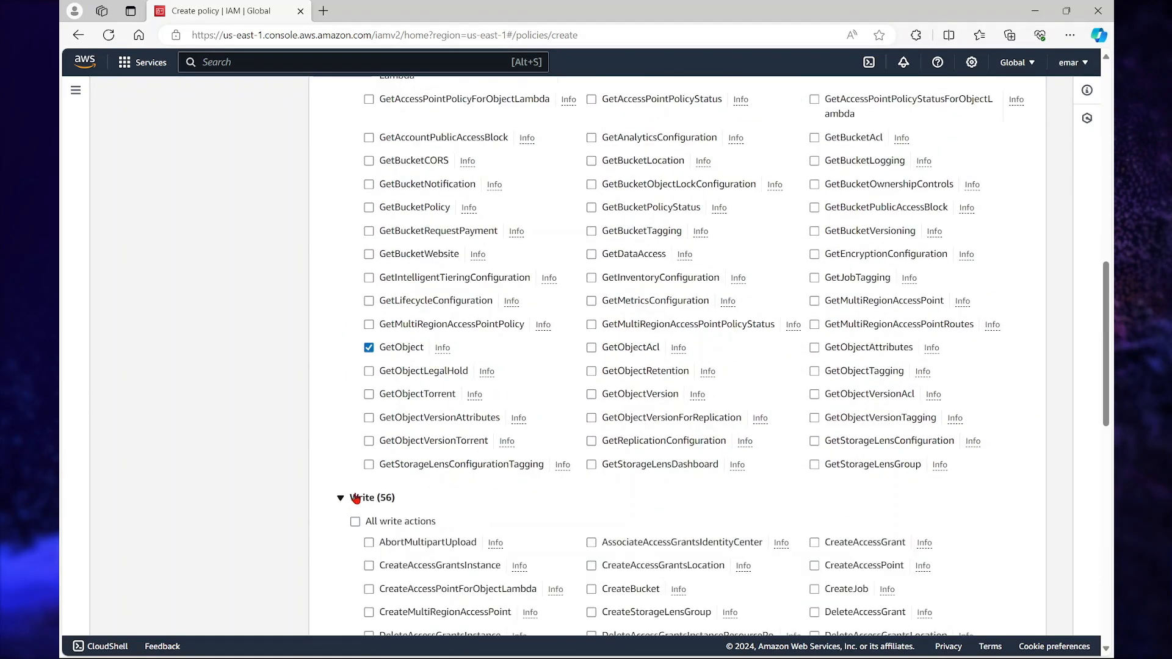
{"action": "scroll", "scroll_direction": "down", "scroll_amount": 3}
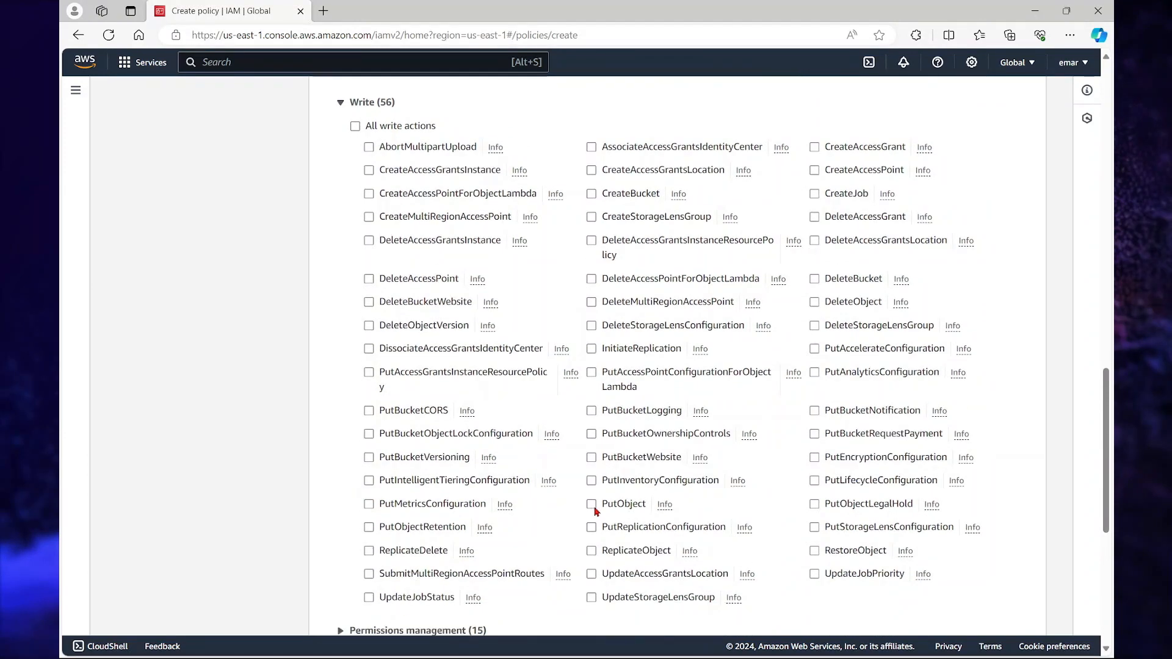
{"action": "left_click", "coordinate": [591, 504]}
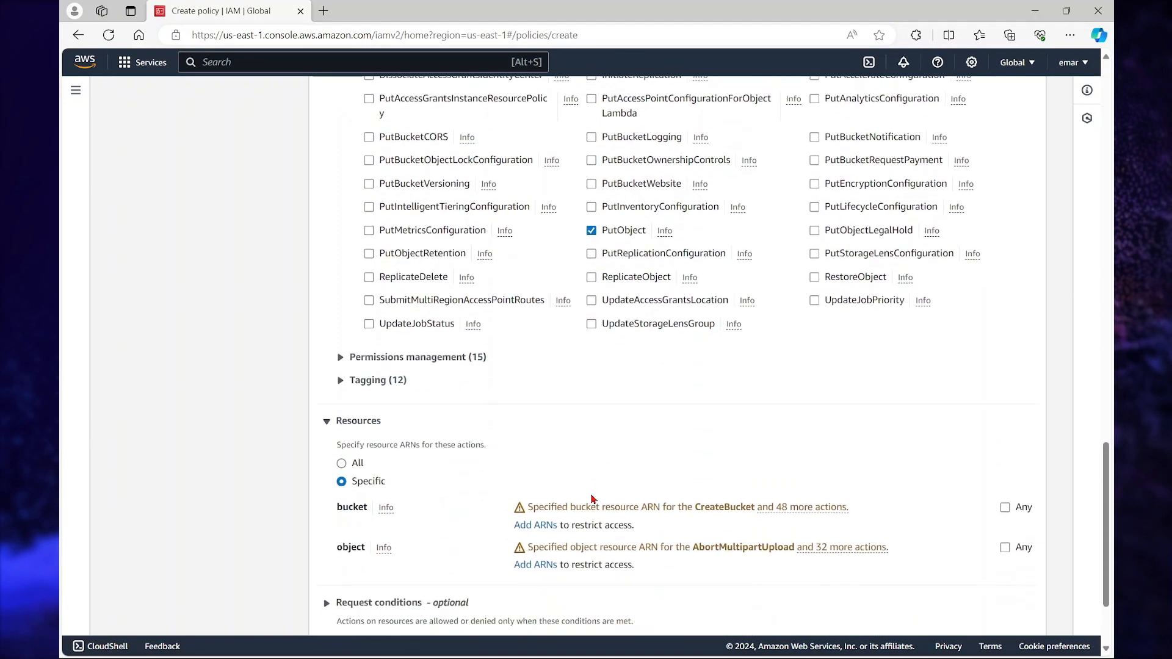
{"action": "scroll", "scroll_direction": "down", "scroll_amount": 3}
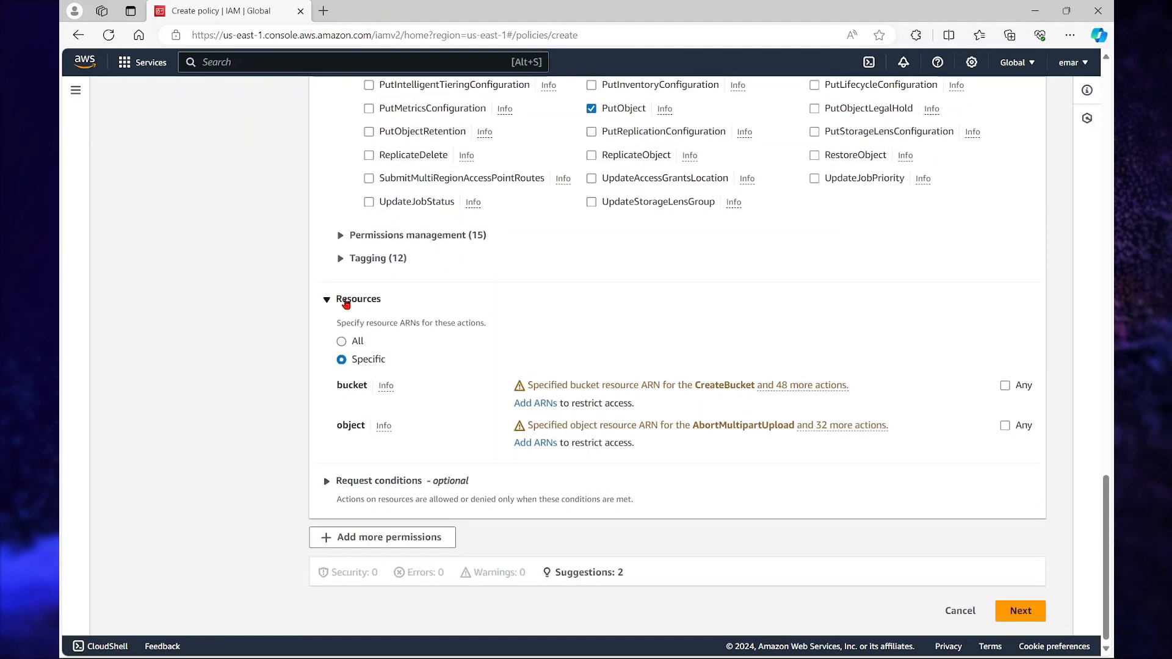
{"action": "left_click", "coordinate": [340, 341]}
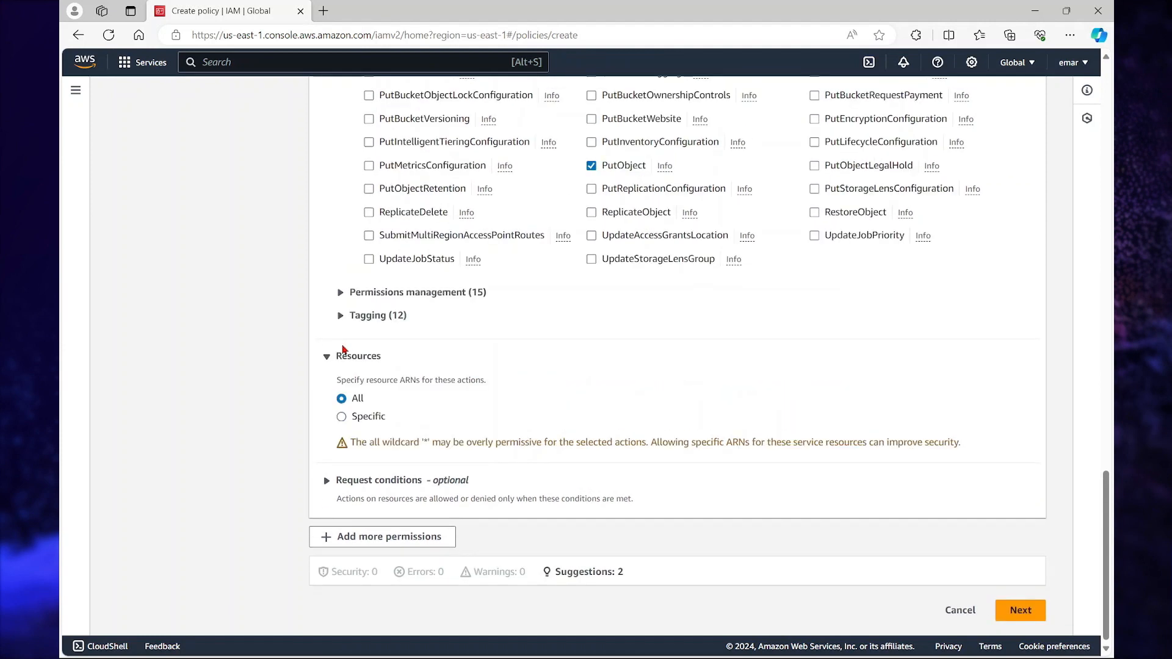
{"action": "left_click", "coordinate": [1019, 610]}
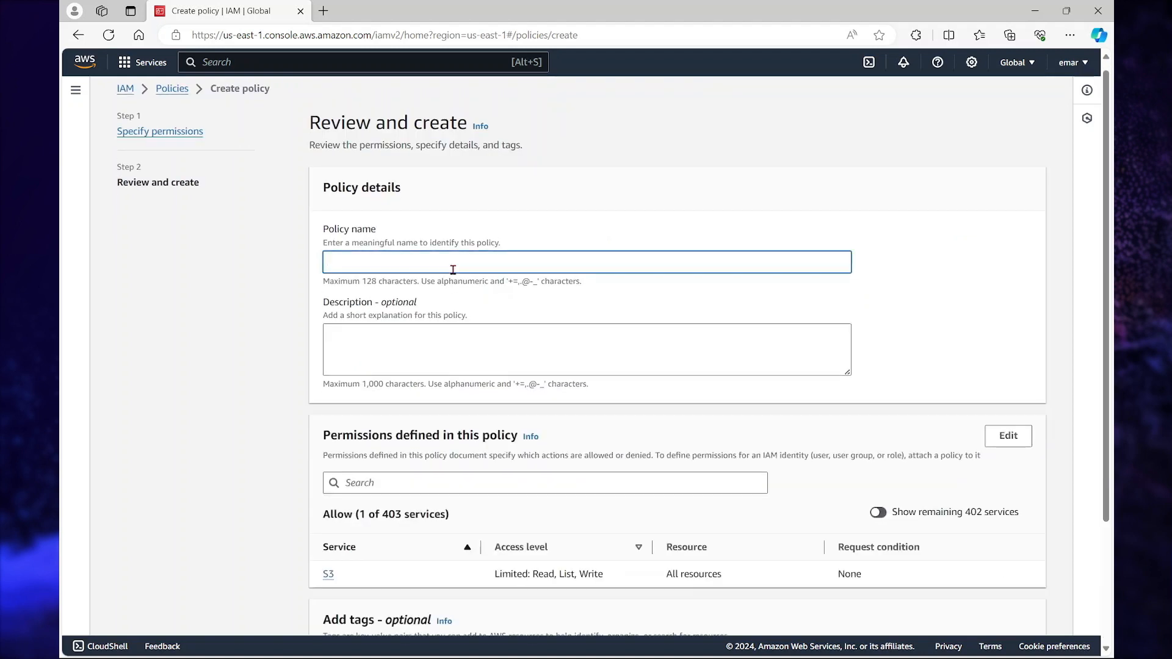
Name the policy sqlbackups and create it.
{"action": "type", "text": "slp"}
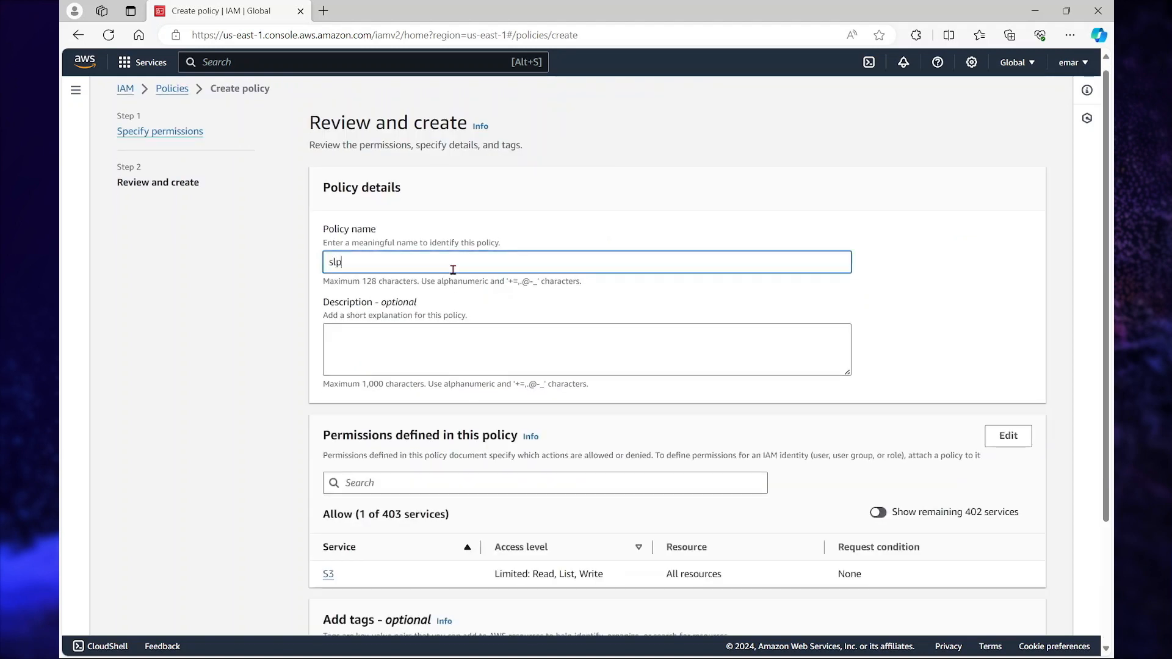
{"action": "type", "text": "sqlbackups"}
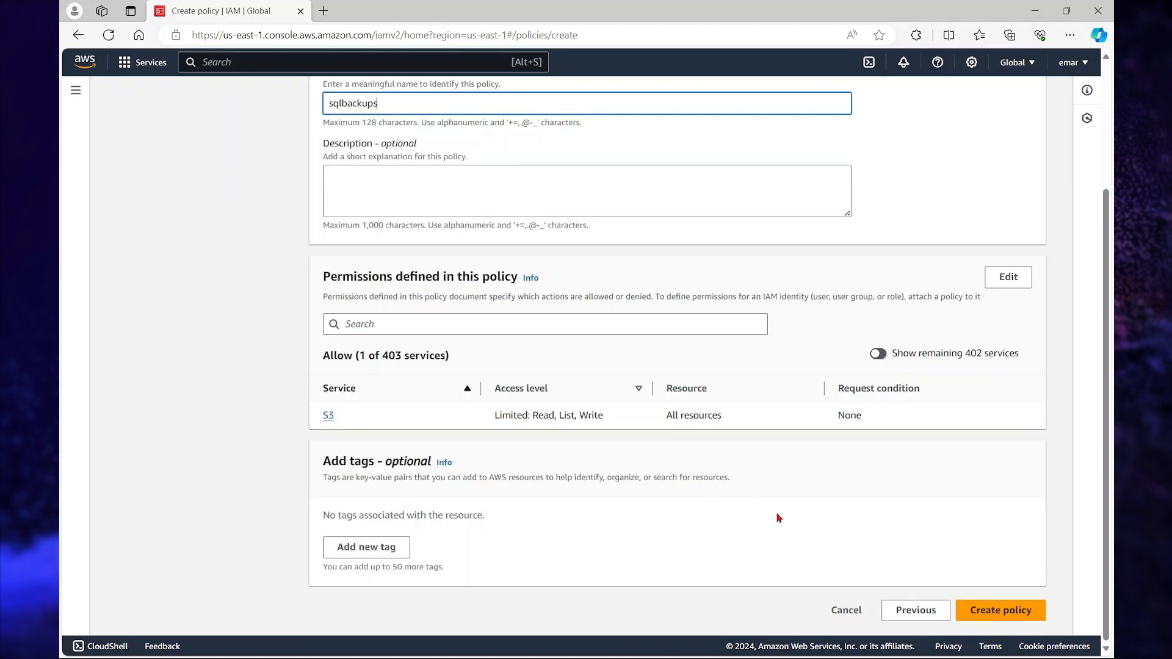
{"action": "left_click", "coordinate": [999, 610]}
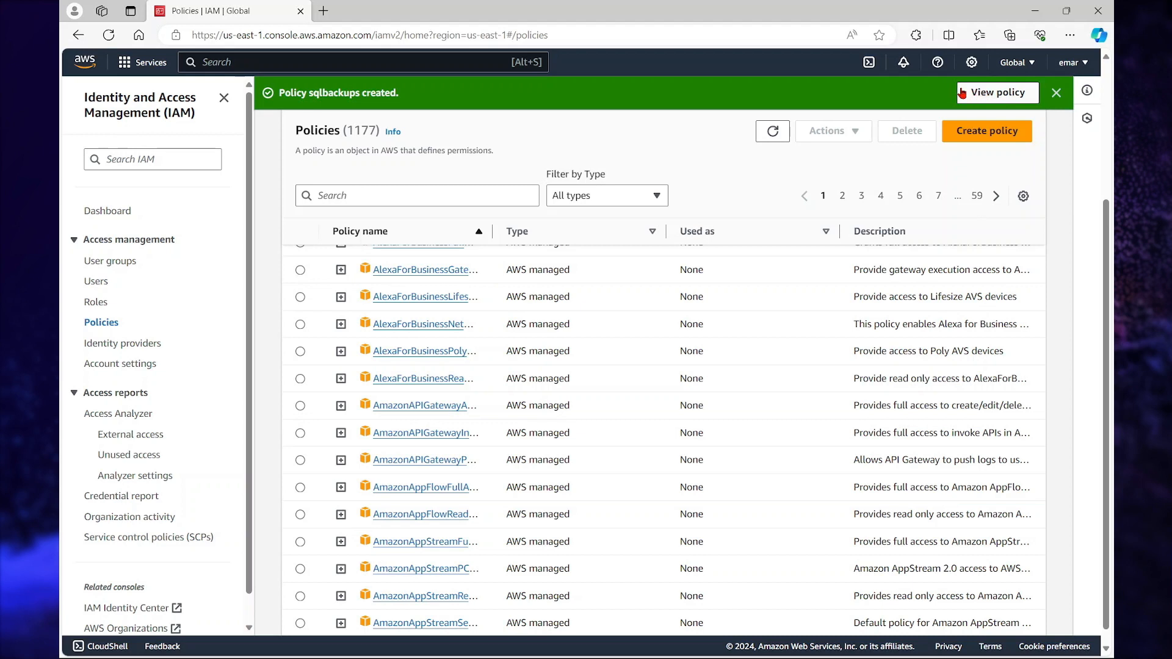
{"action": "mouse_move", "coordinate": [95, 280]}
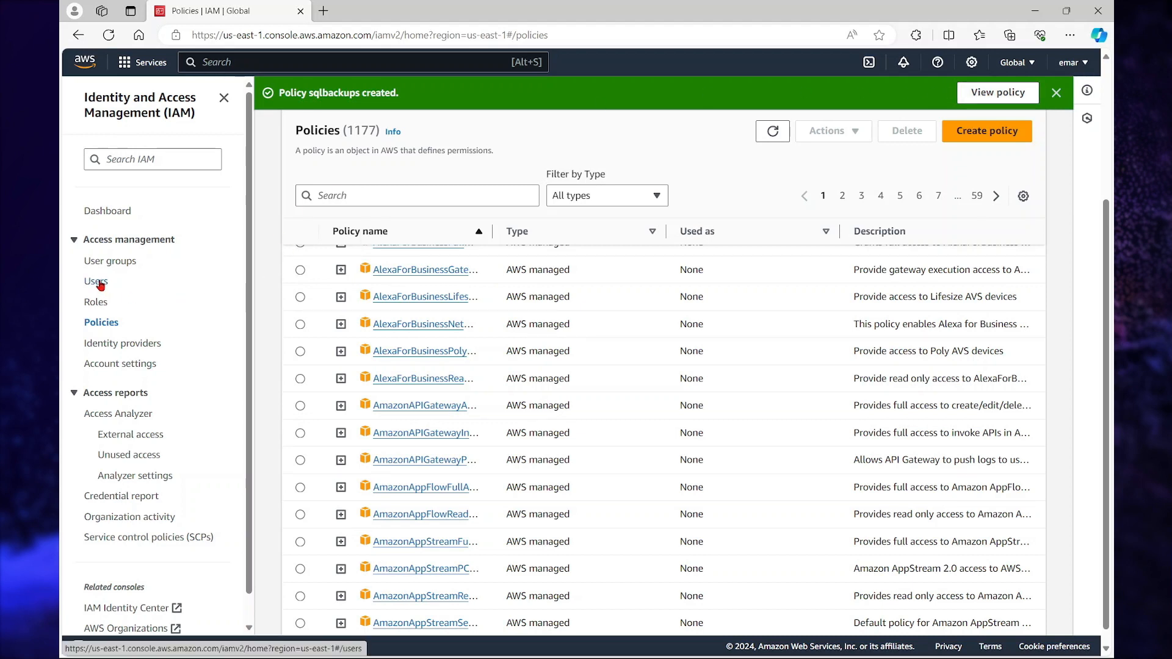
Start creating an IAM user named sqlbackupuser.
{"action": "left_click", "coordinate": [96, 280]}
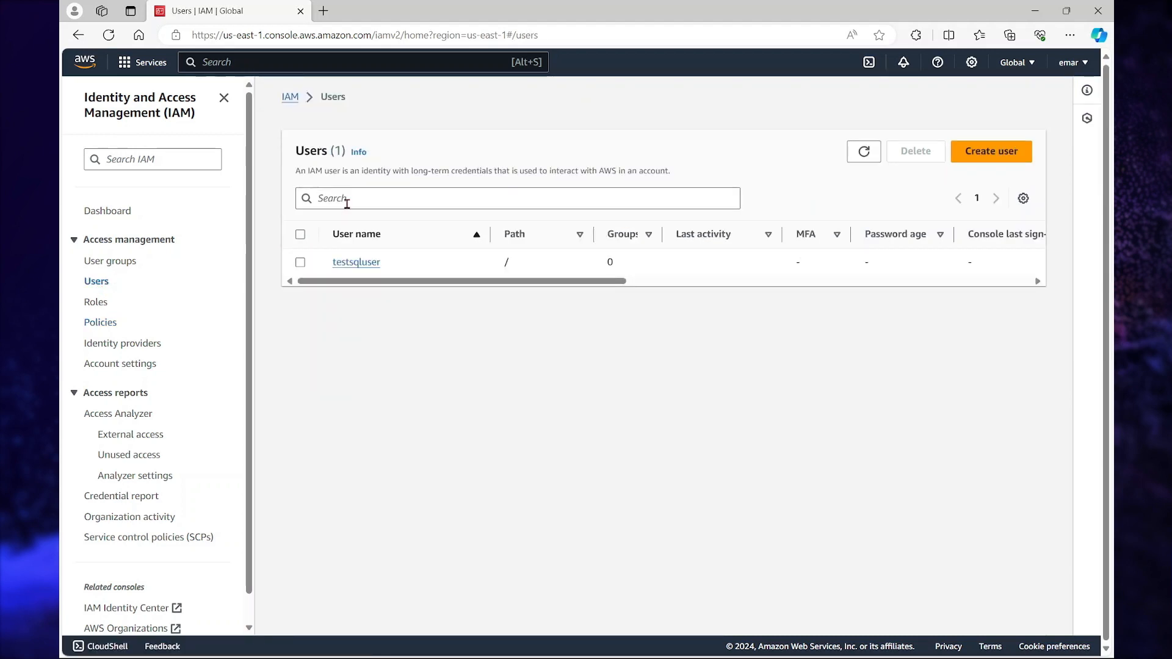
{"action": "left_click", "coordinate": [863, 151]}
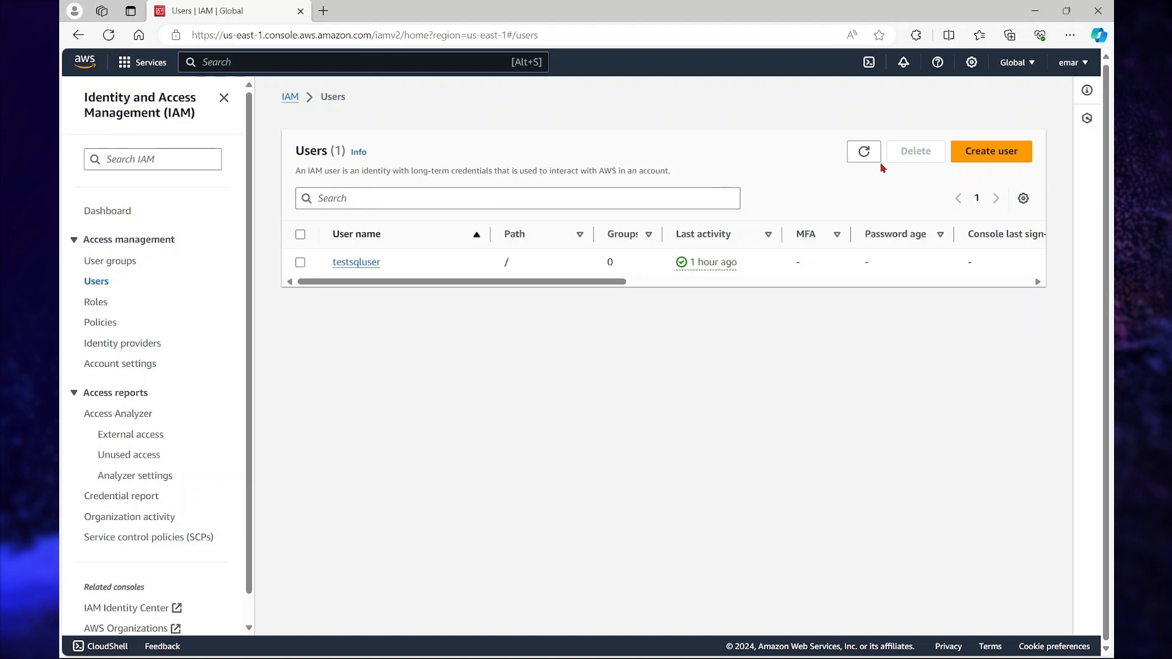
{"action": "left_click", "coordinate": [990, 151]}
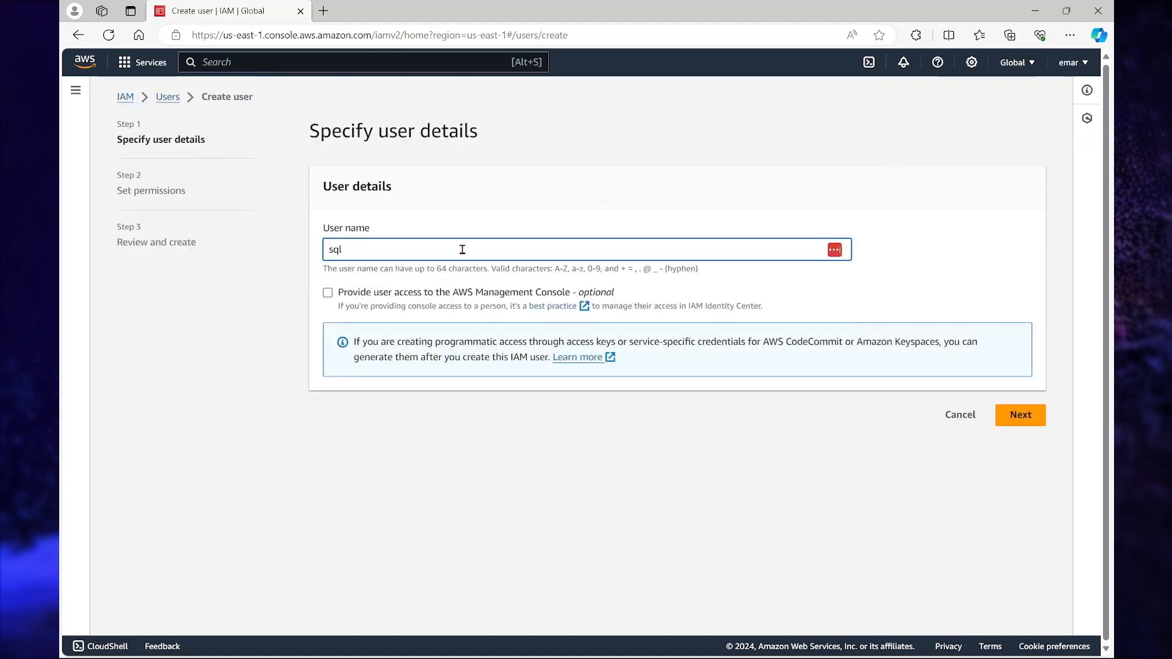
{"action": "type", "text": "u"}
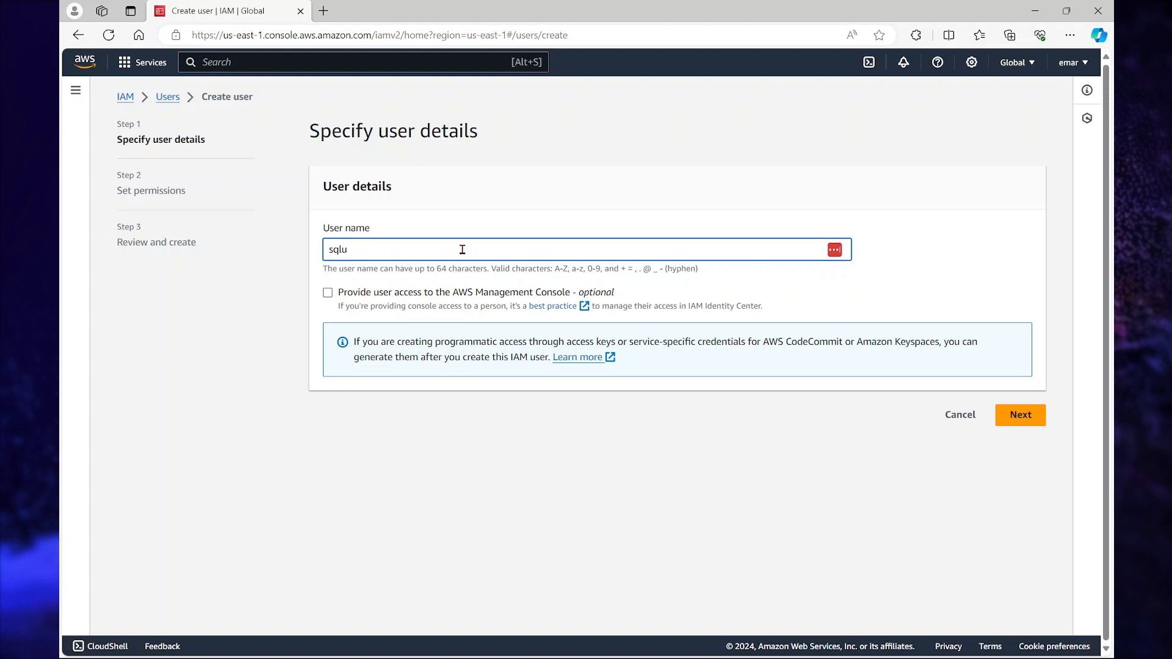
{"action": "left_click", "coordinate": [1019, 415]}
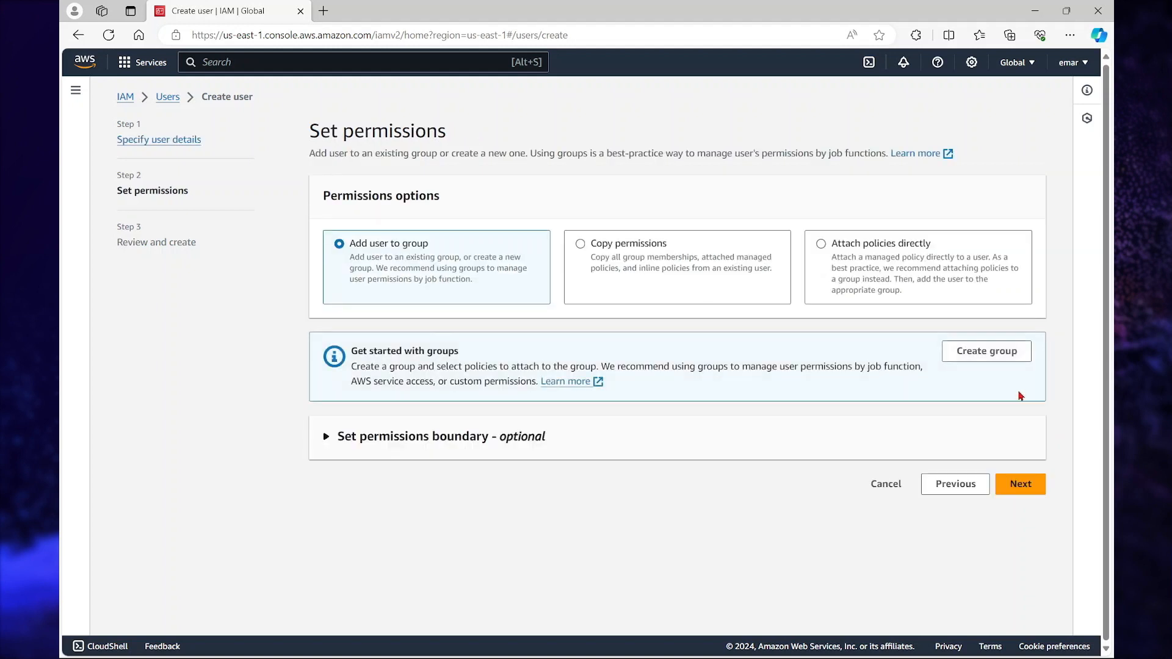
{"action": "mouse_move", "coordinate": [822, 247]}
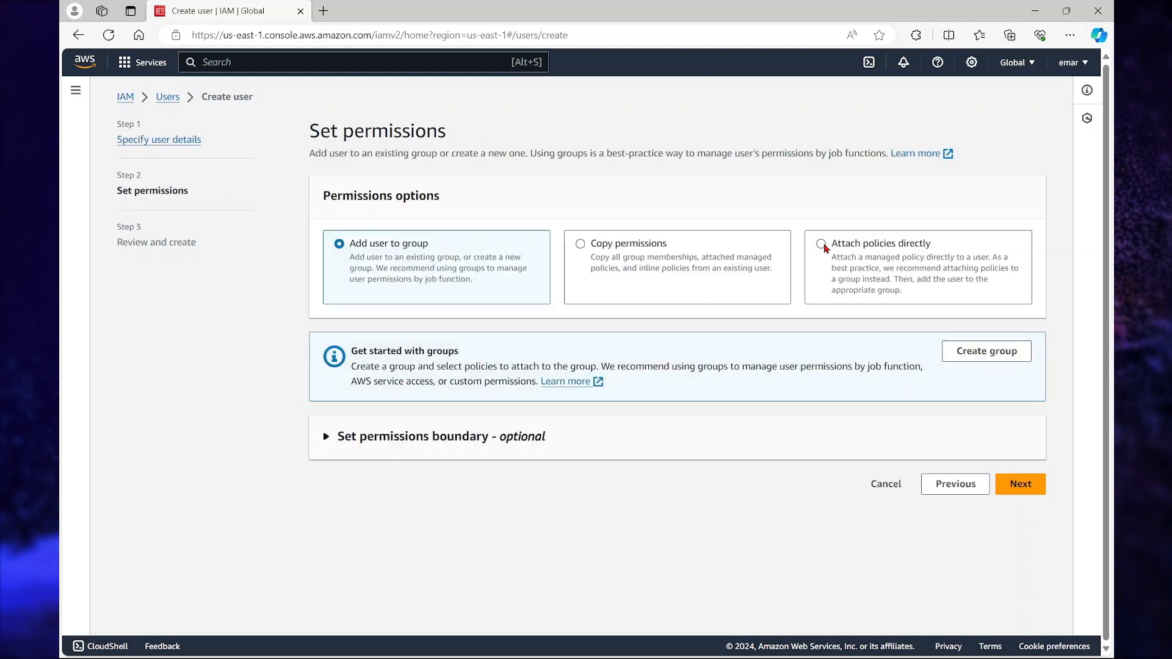
Attach the sqlbackups policy directly and create the user.
{"action": "left_click", "coordinate": [819, 243]}
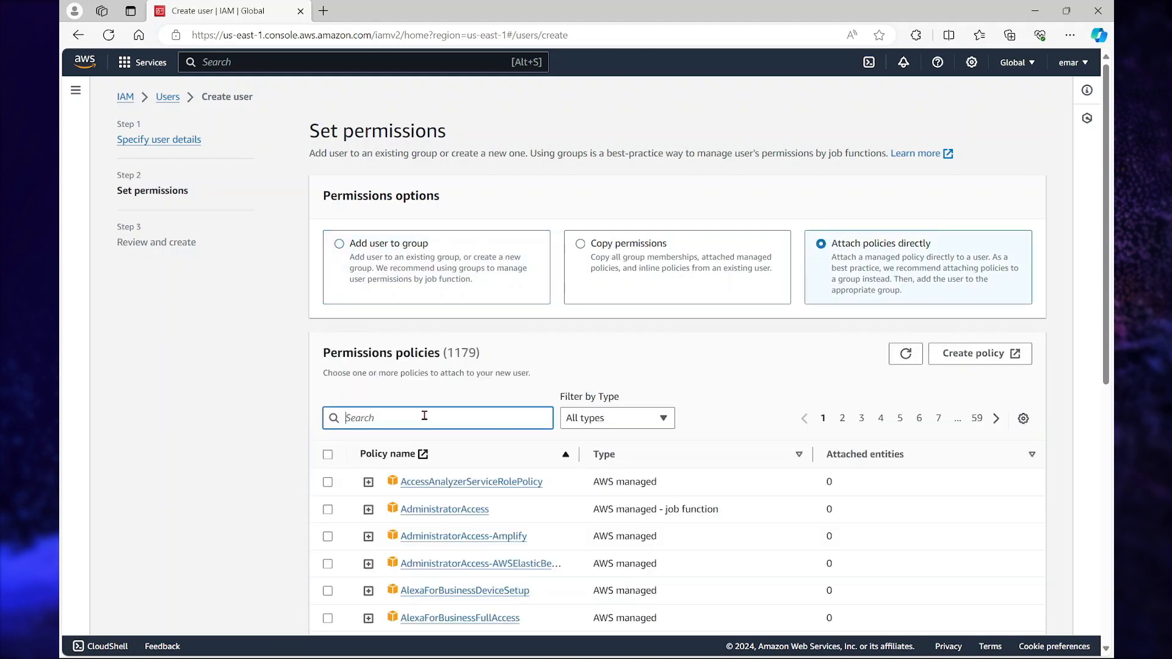
{"action": "type", "text": "sql"}
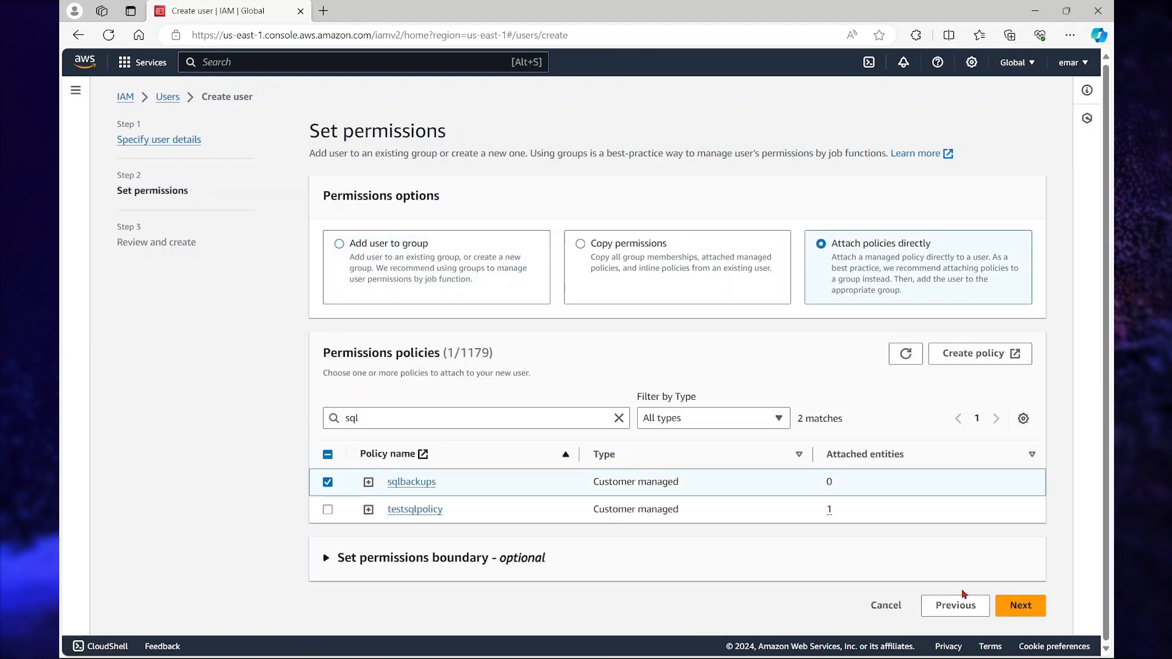
{"action": "left_click", "coordinate": [1020, 606]}
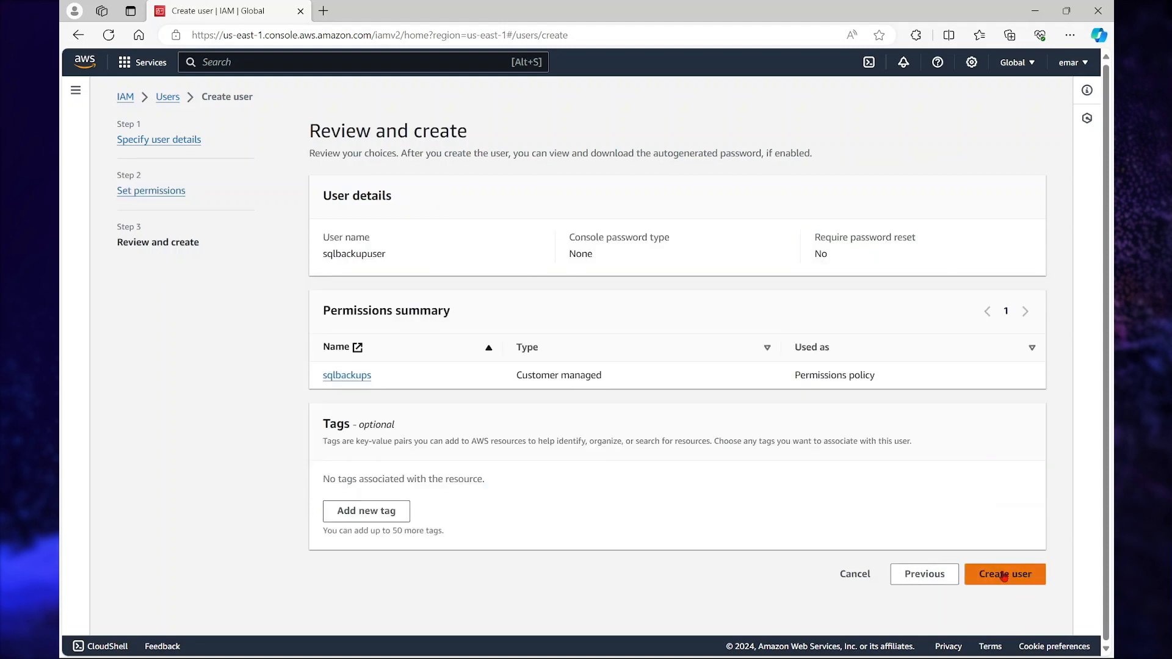
{"action": "left_click", "coordinate": [1005, 574]}
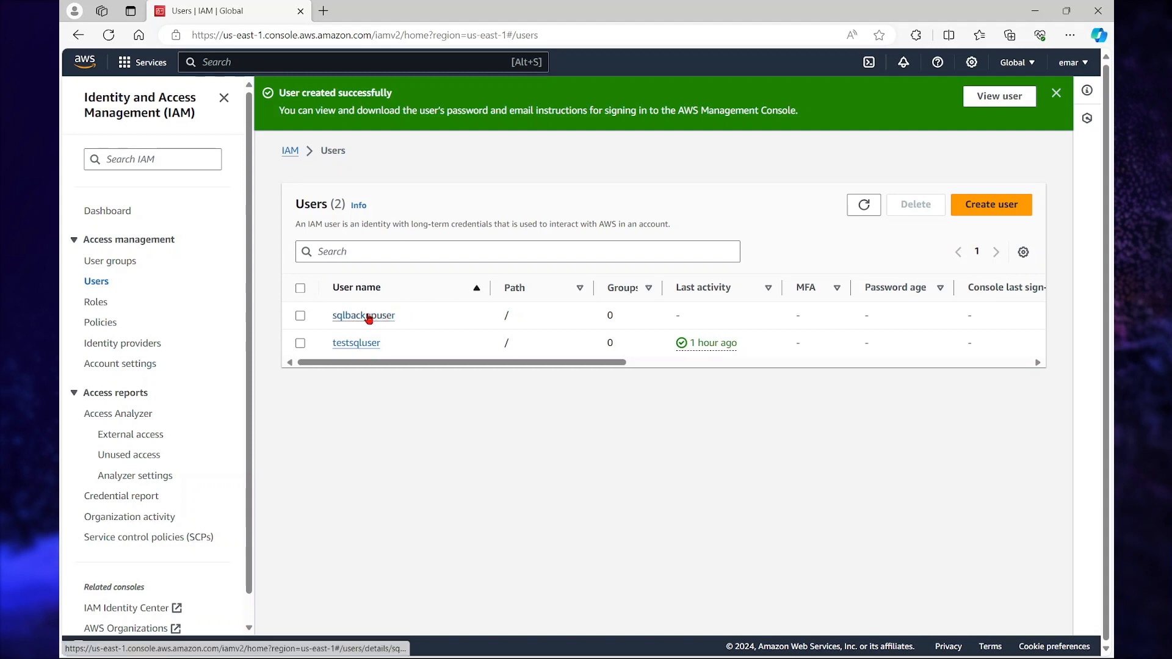
Create a third-party-service access key for sqlbackupuser and copy its access key ID.
{"action": "left_click", "coordinate": [363, 315]}
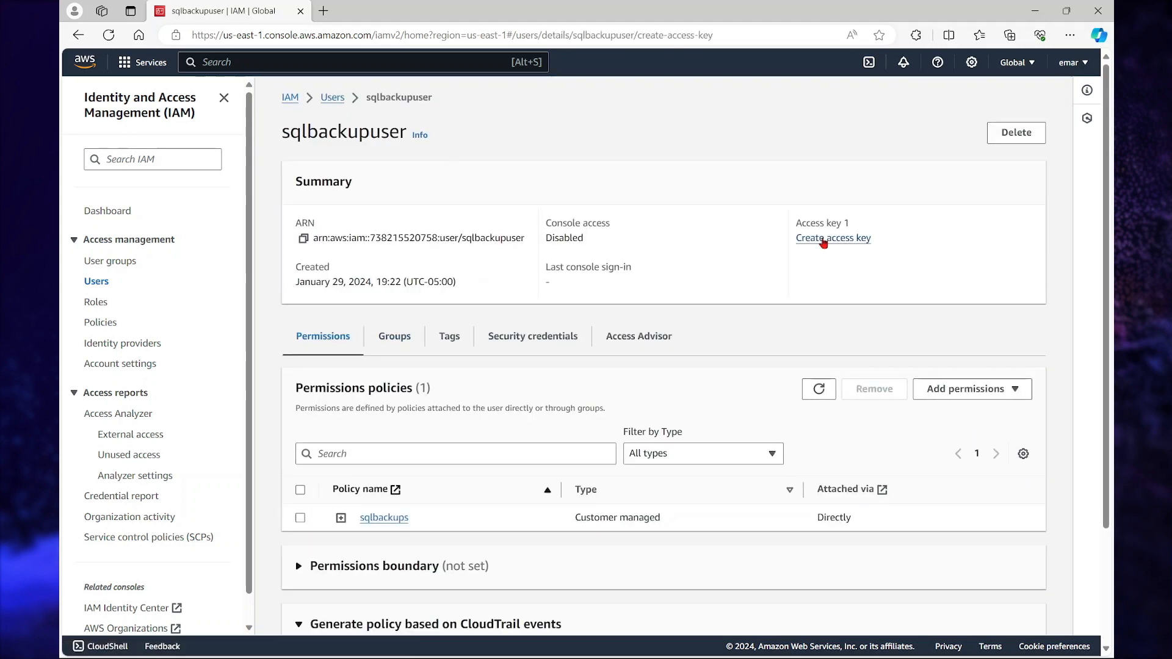
{"action": "left_click", "coordinate": [832, 238]}
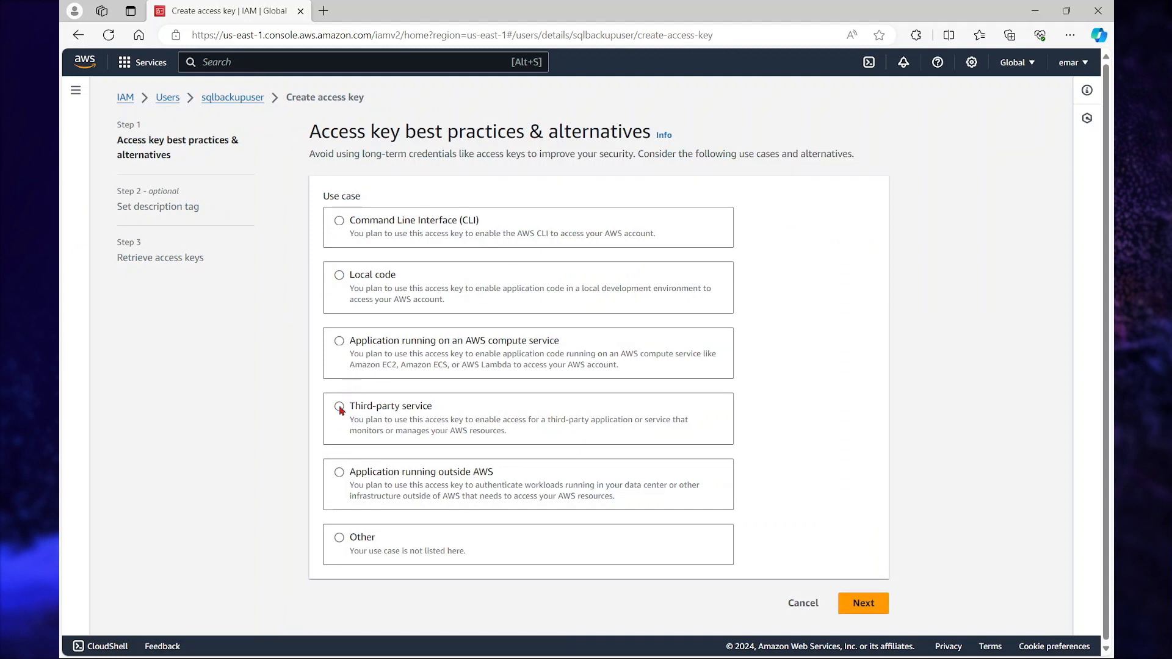
{"action": "left_click", "coordinate": [338, 406]}
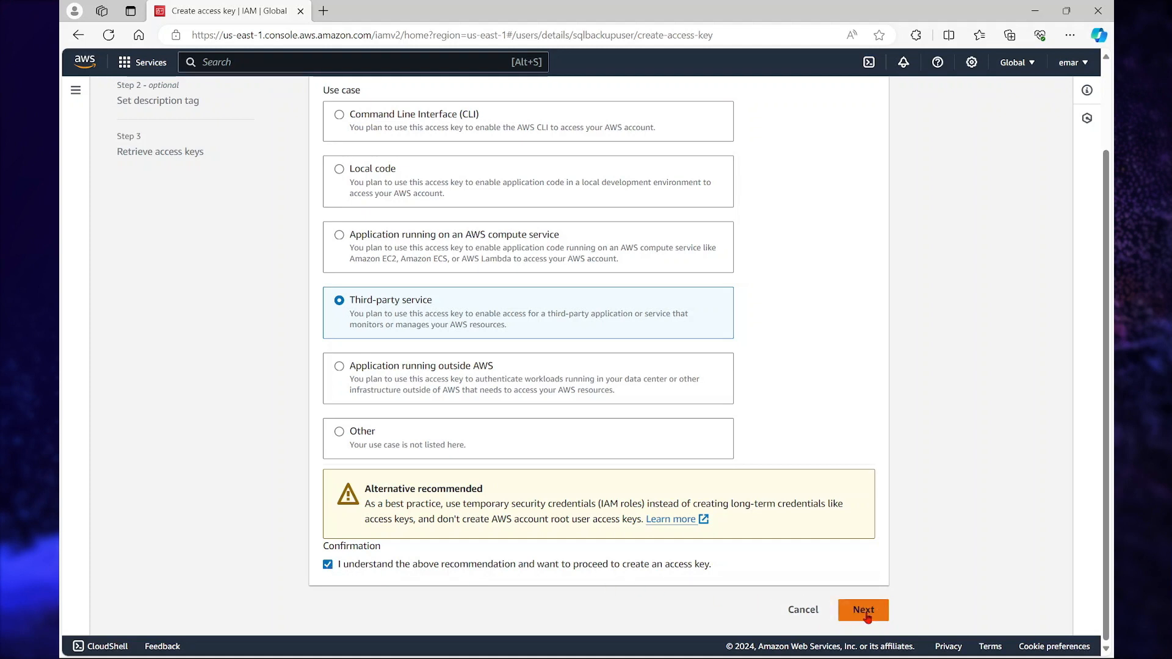
{"action": "left_click", "coordinate": [862, 609]}
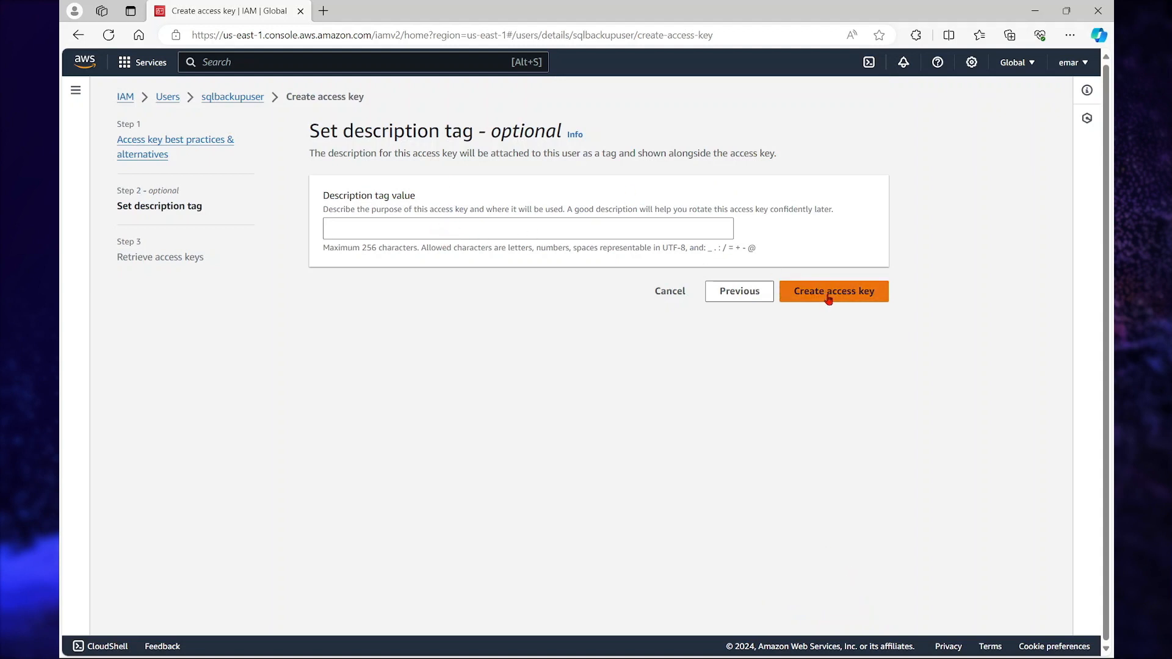
{"action": "left_click", "coordinate": [832, 291]}
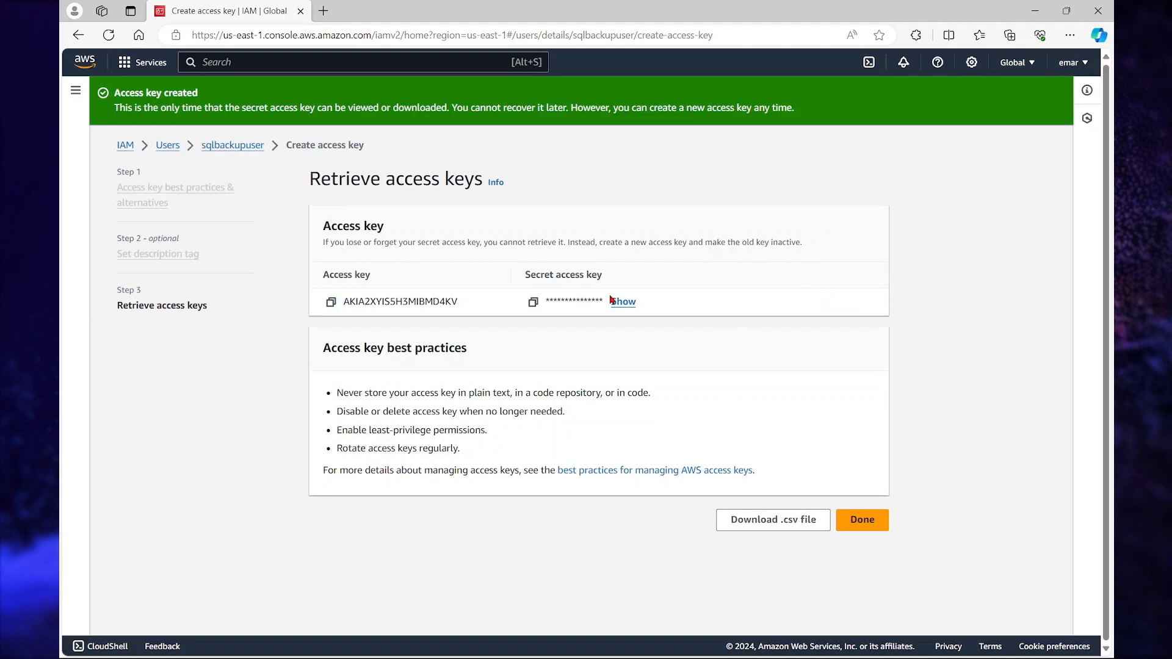
{"action": "mouse_move", "coordinate": [384, 291]}
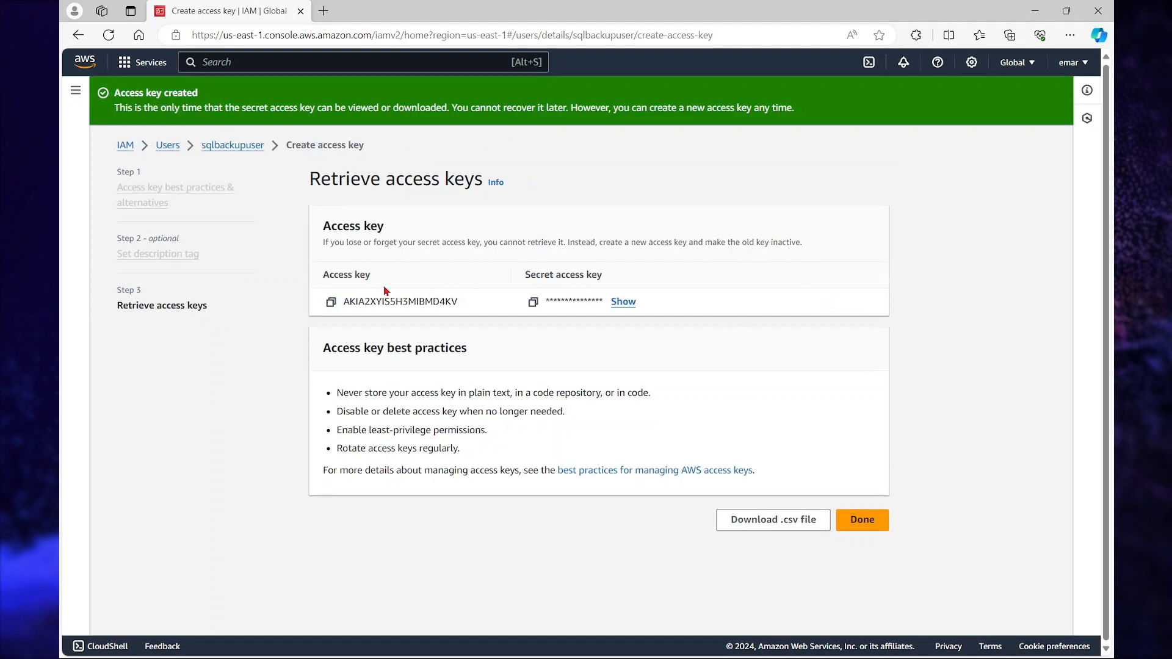
{"action": "left_click", "coordinate": [622, 301]}
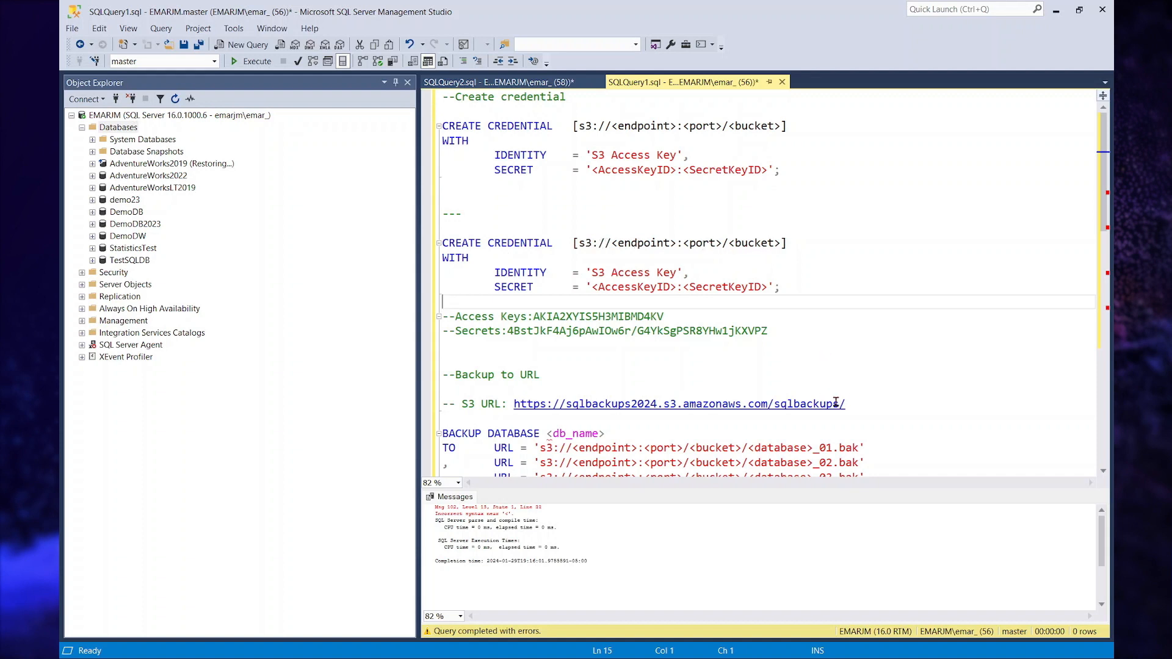
Put the S3 bucket URL and access keys into CREATE CREDENTIAL and execute it.
{"action": "left_click", "coordinate": [905, 435]}
{"action": "type", "text": "3"}
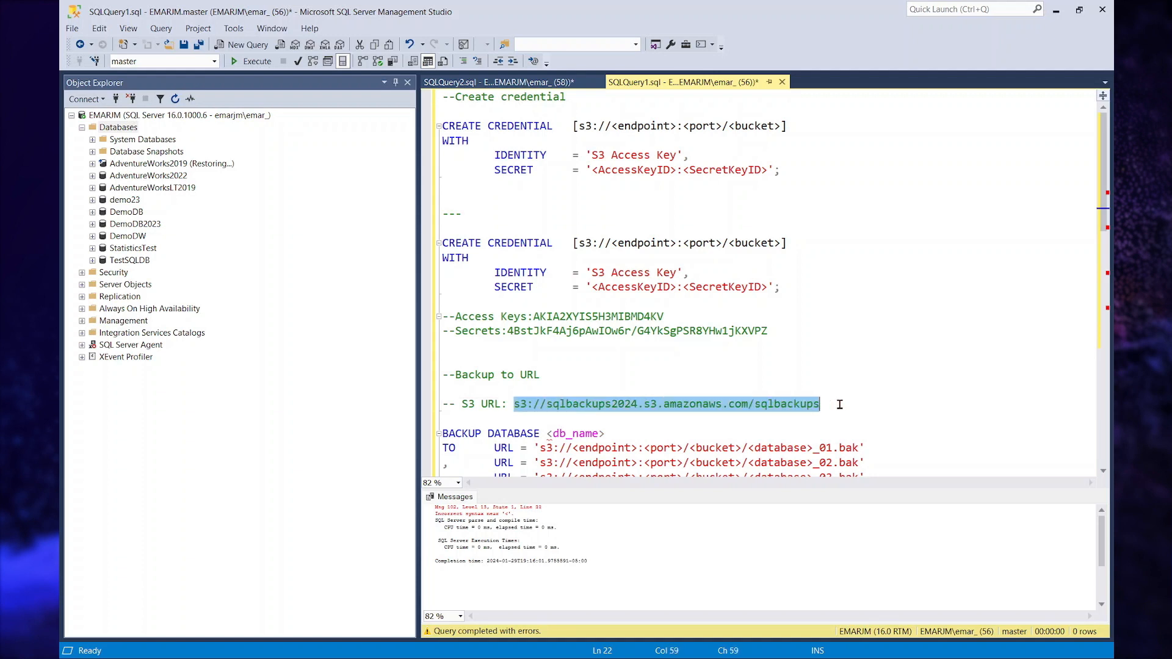
{"action": "right_click", "coordinate": [665, 403]}
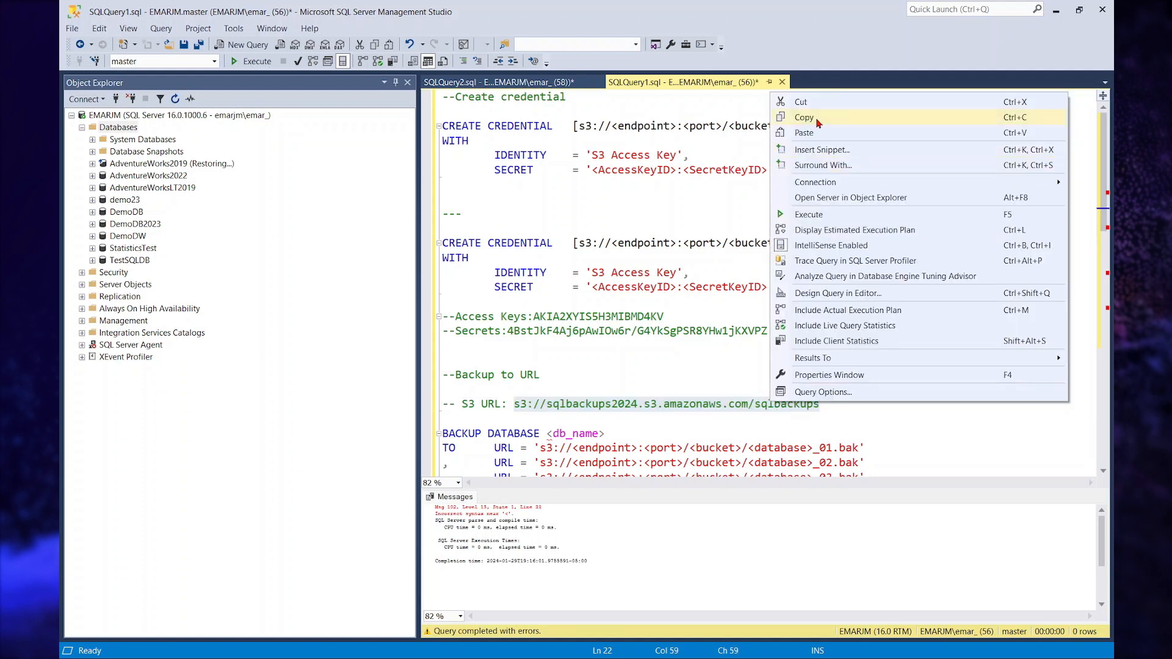
{"action": "left_click", "coordinate": [805, 116]}
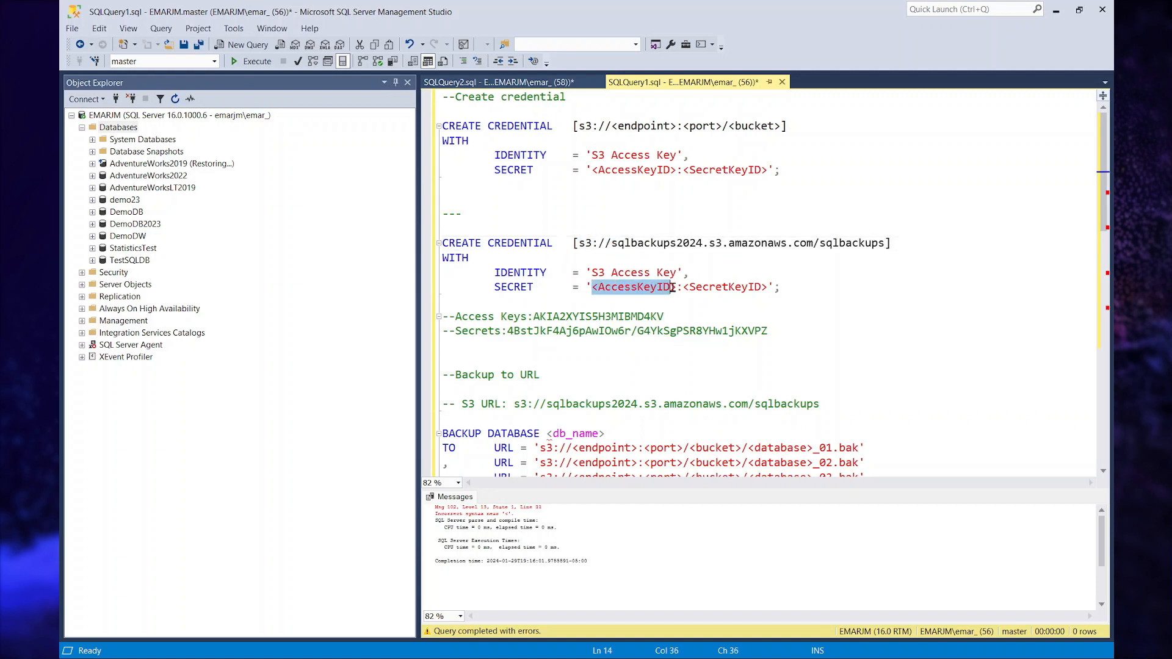
{"action": "left_click", "coordinate": [652, 316]}
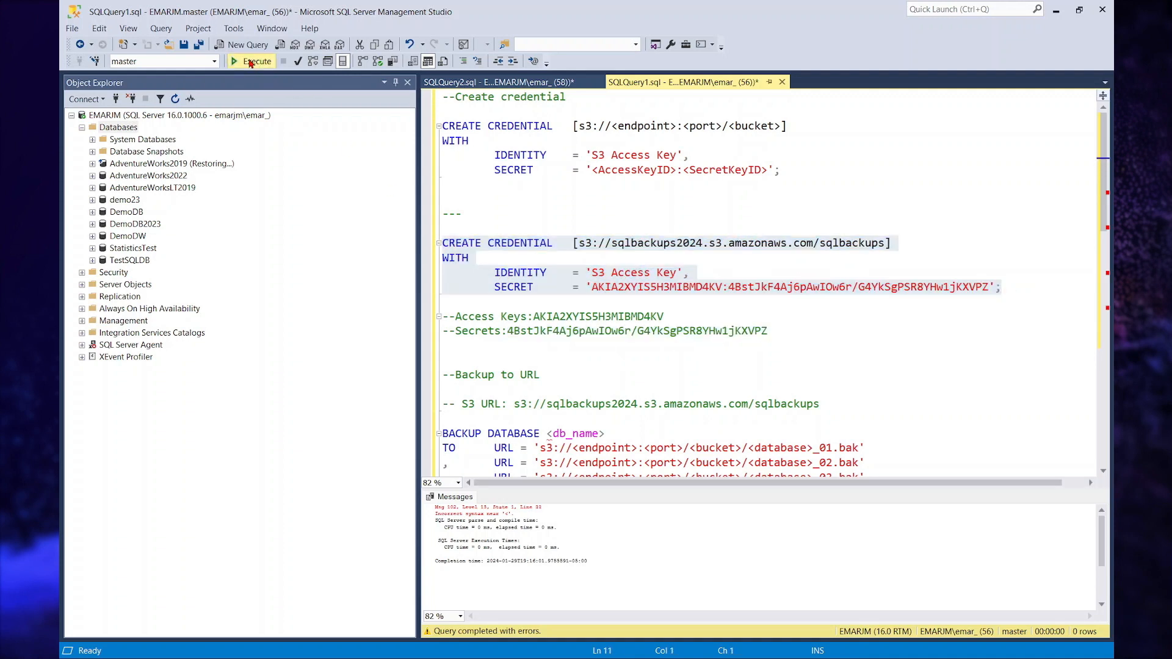
{"action": "left_click", "coordinate": [257, 61]}
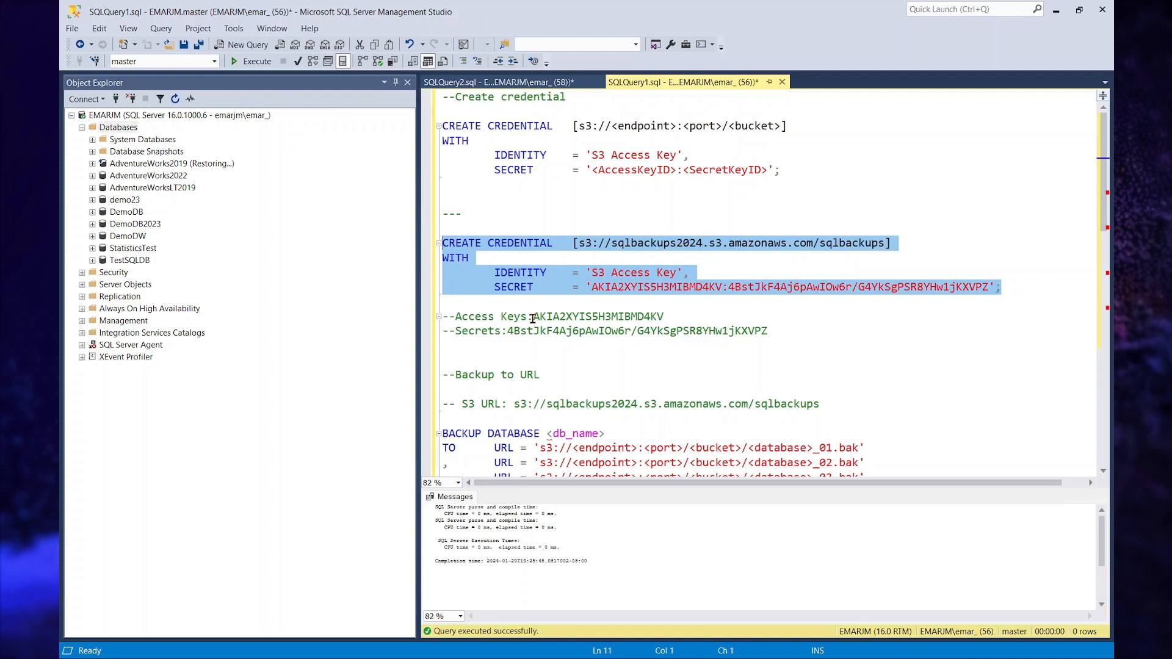
Remove the extra backup URL lines and name the backup file after DemoDB.
{"action": "scroll", "scroll_direction": "down", "scroll_amount": 3}
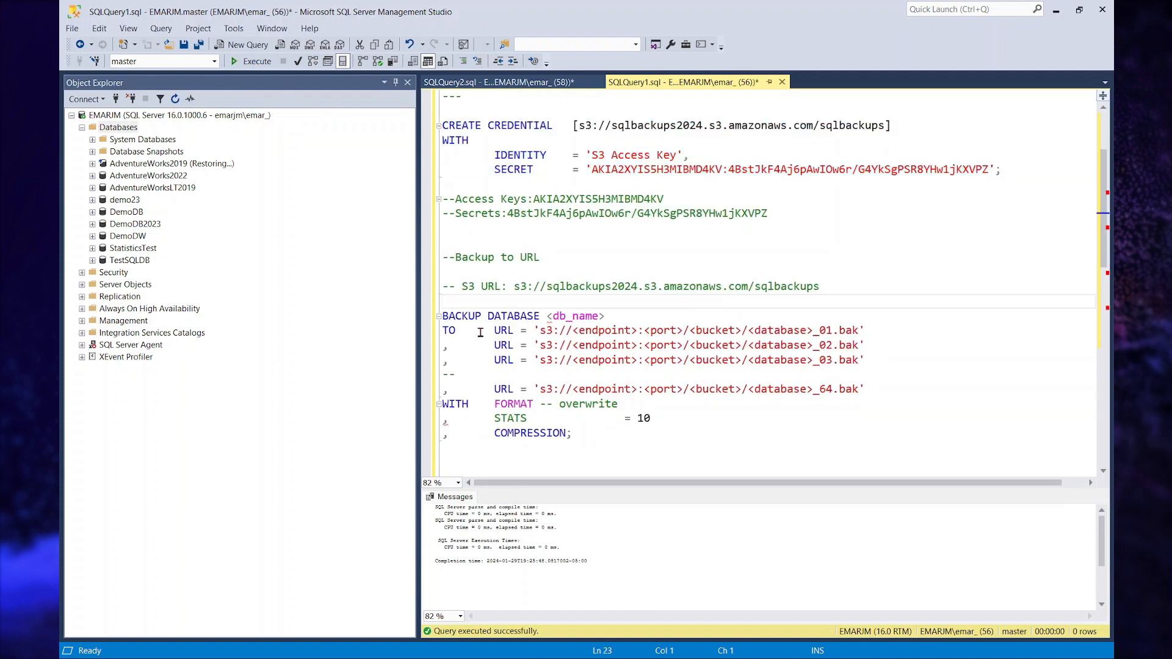
{"action": "mouse_move", "coordinate": [566, 366]}
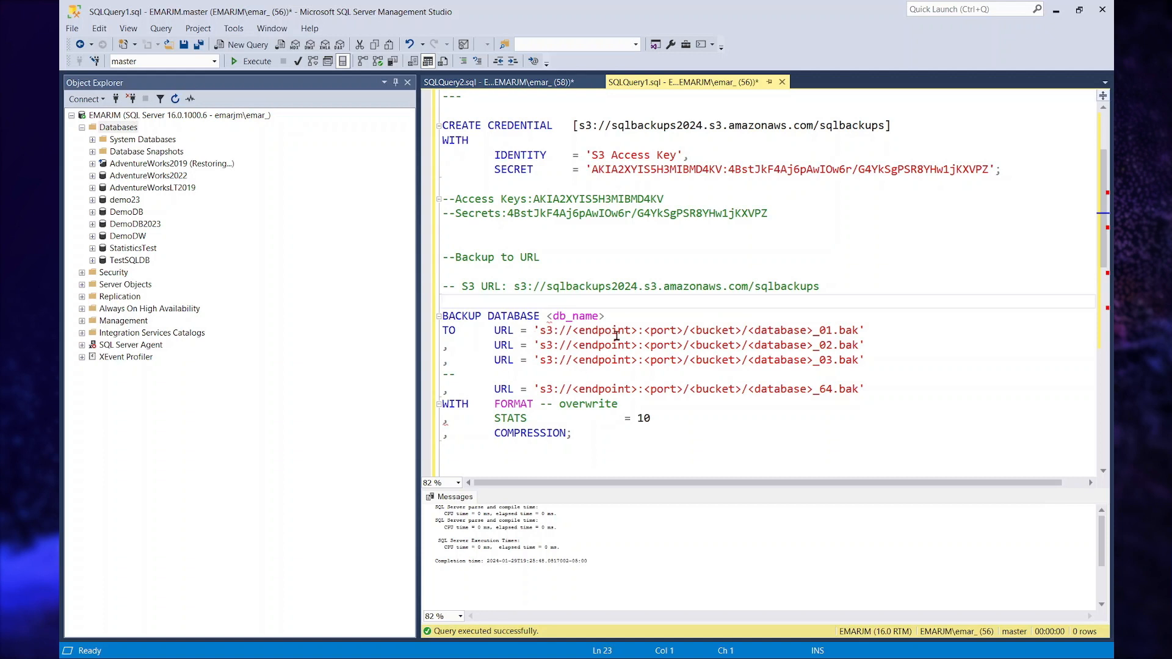
{"action": "mouse_move", "coordinate": [761, 340]}
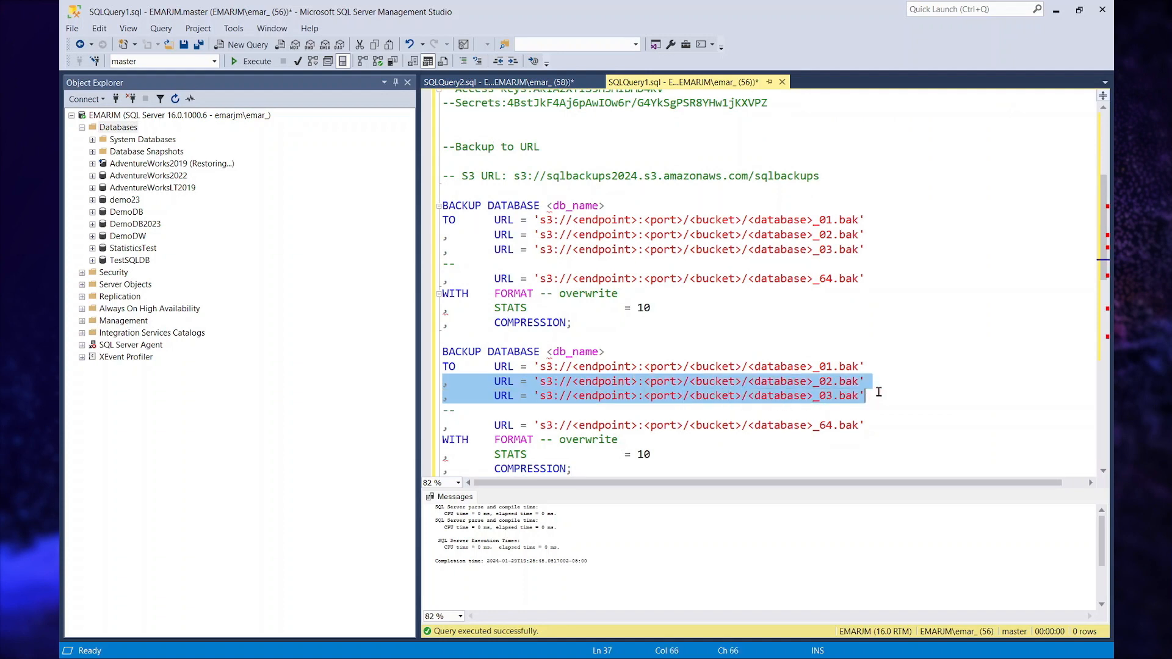
{"action": "key", "text": "Delete"}
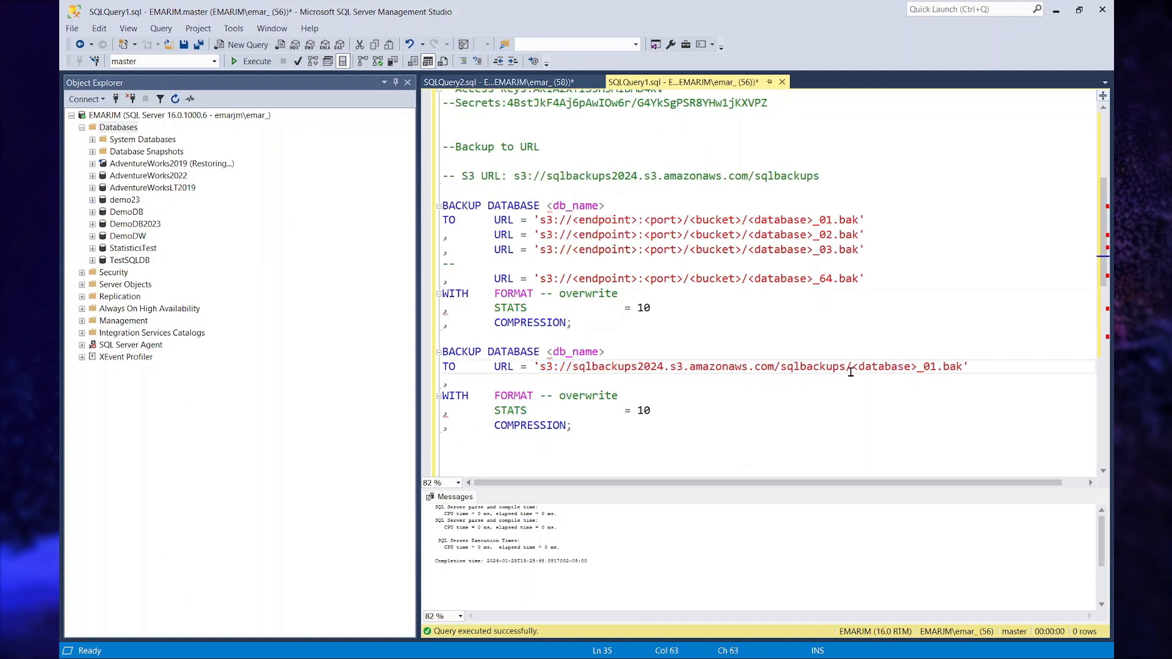
{"action": "double_click", "coordinate": [884, 366]}
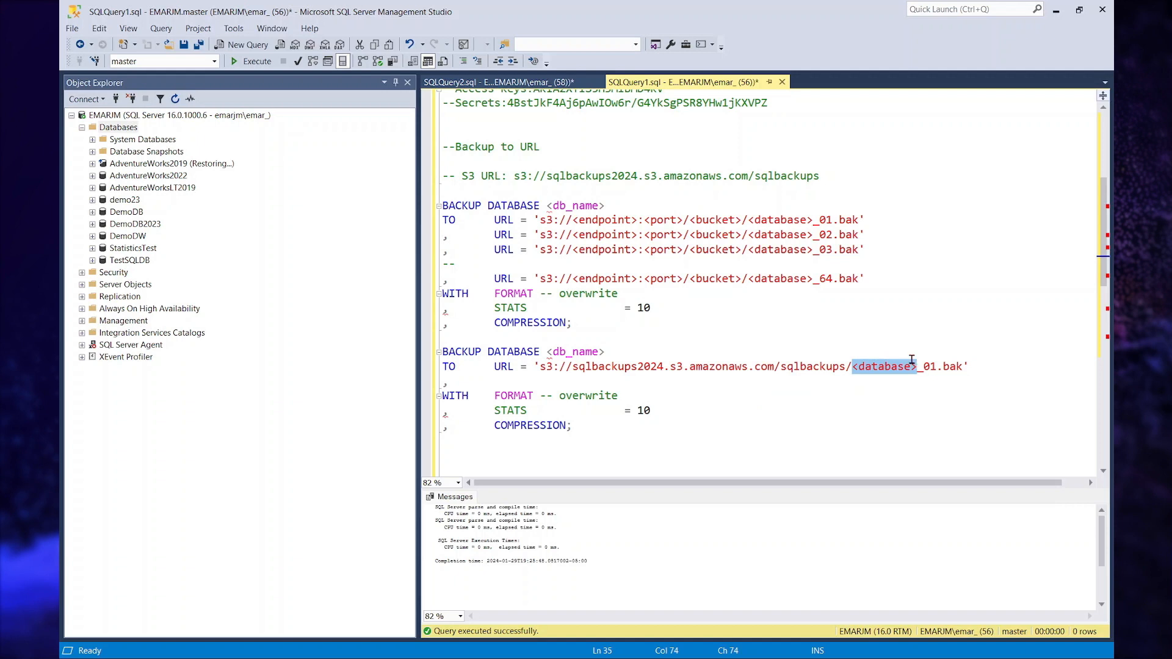
{"action": "type", "text": "Dem"}
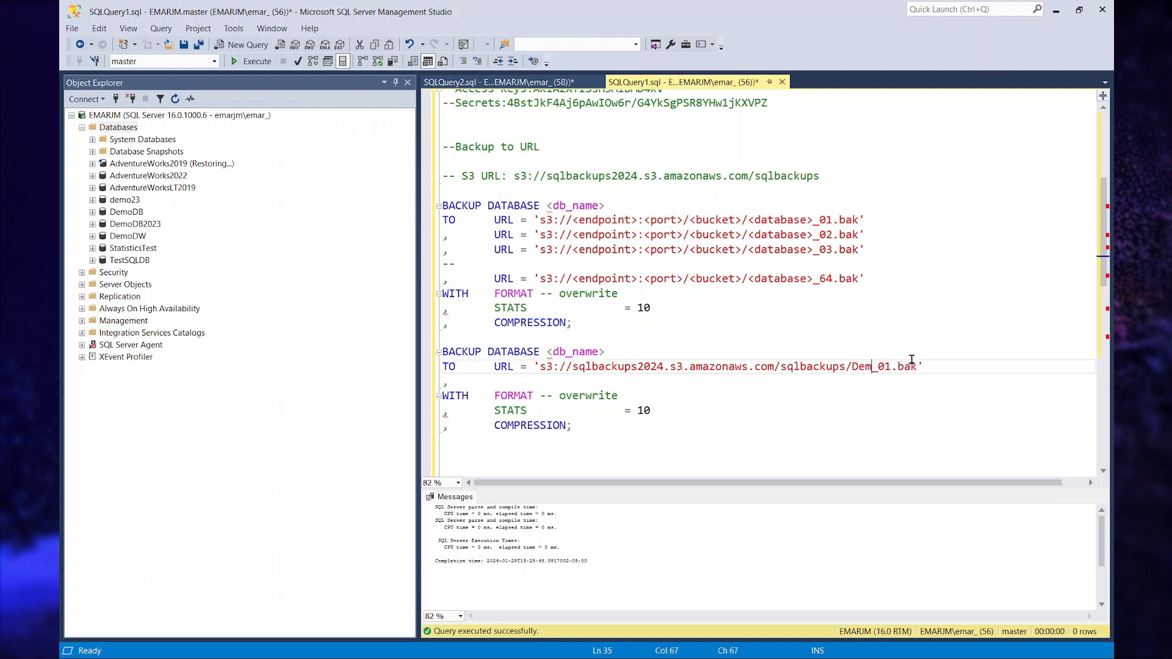
{"action": "type", "text": "oDB"}
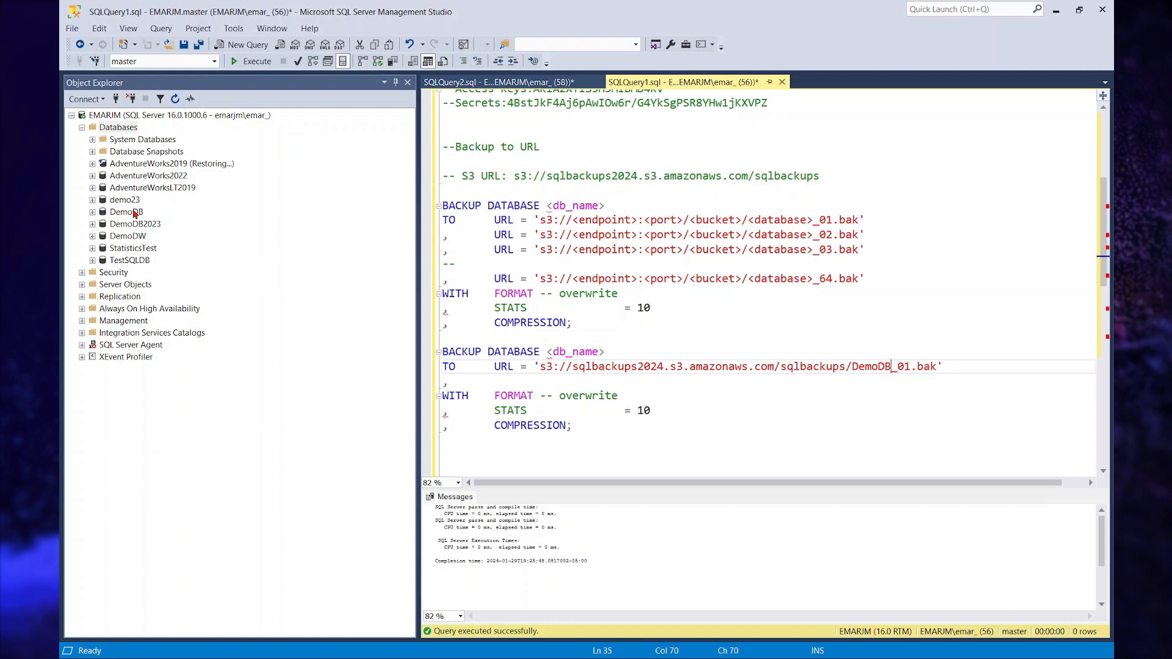
Replace <db_name> with DemoDB and run the backup to S3.
{"action": "double_click", "coordinate": [574, 351]}
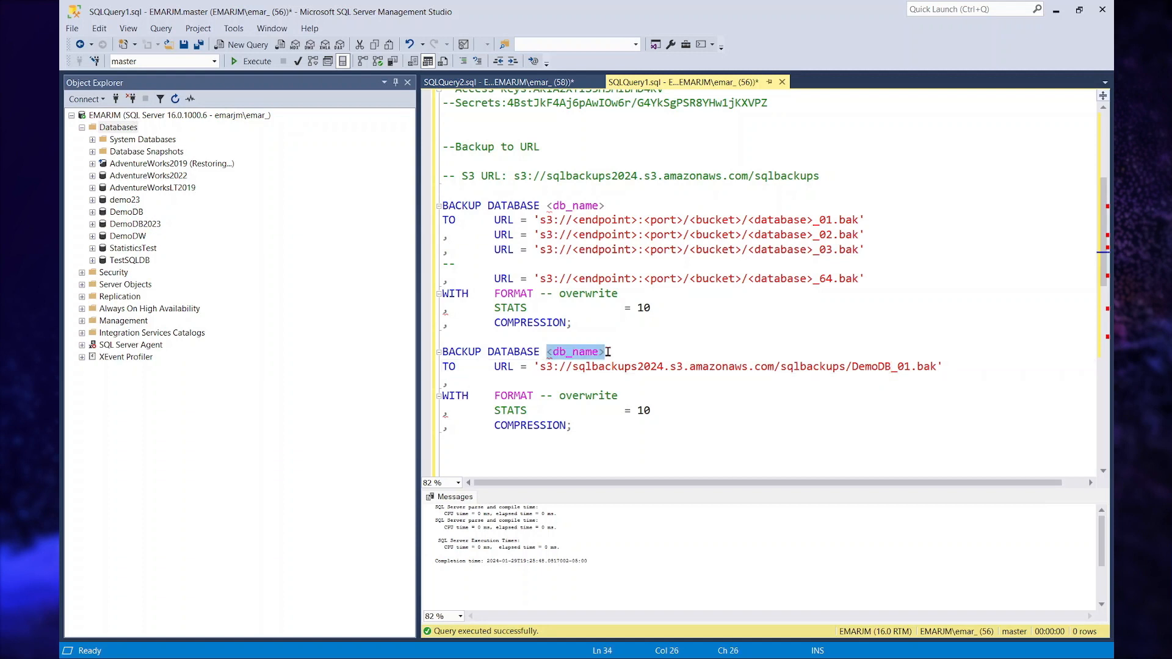
{"action": "type", "text": "DemoDB"}
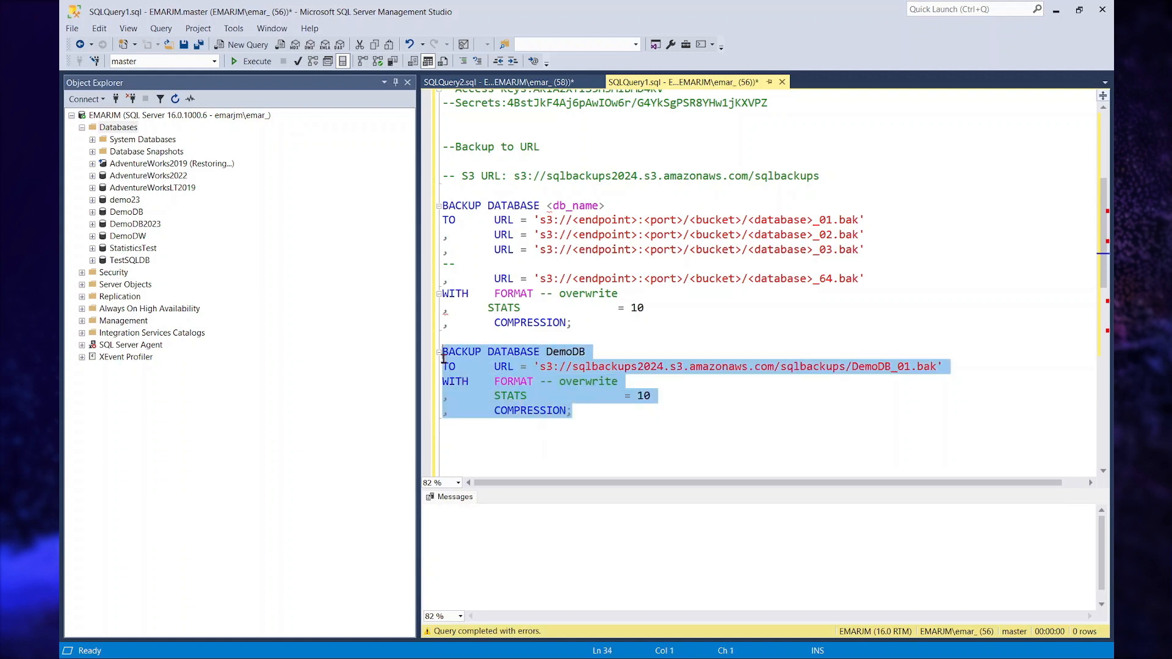
{"action": "left_click", "coordinate": [252, 60]}
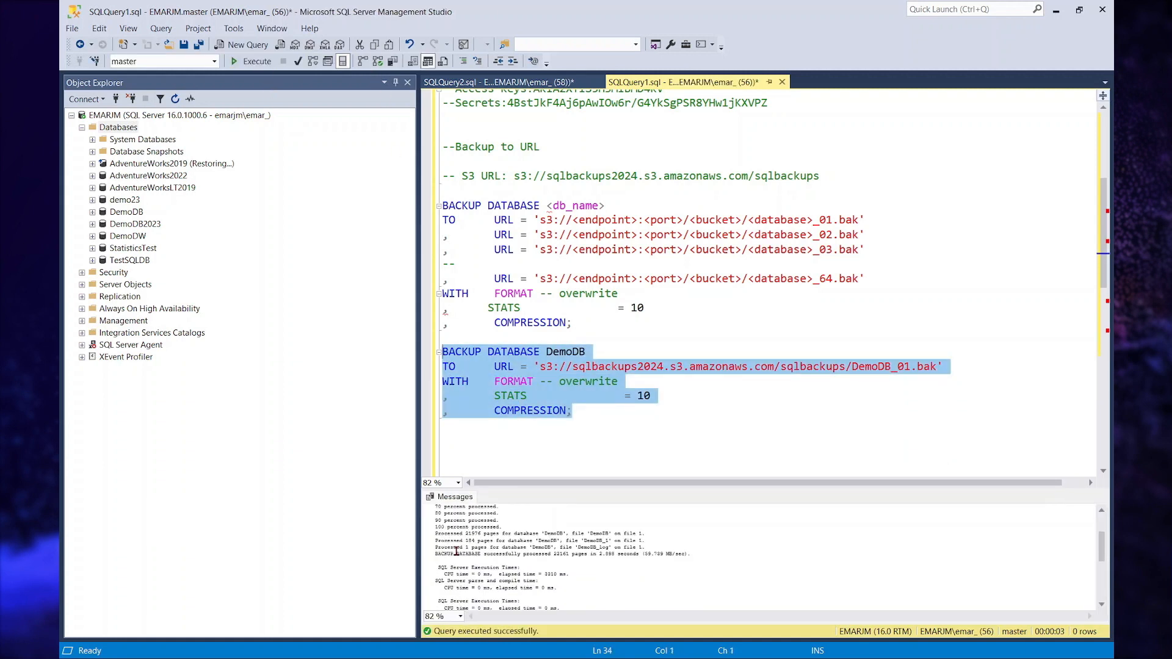
{"action": "left_click", "coordinate": [80, 643]}
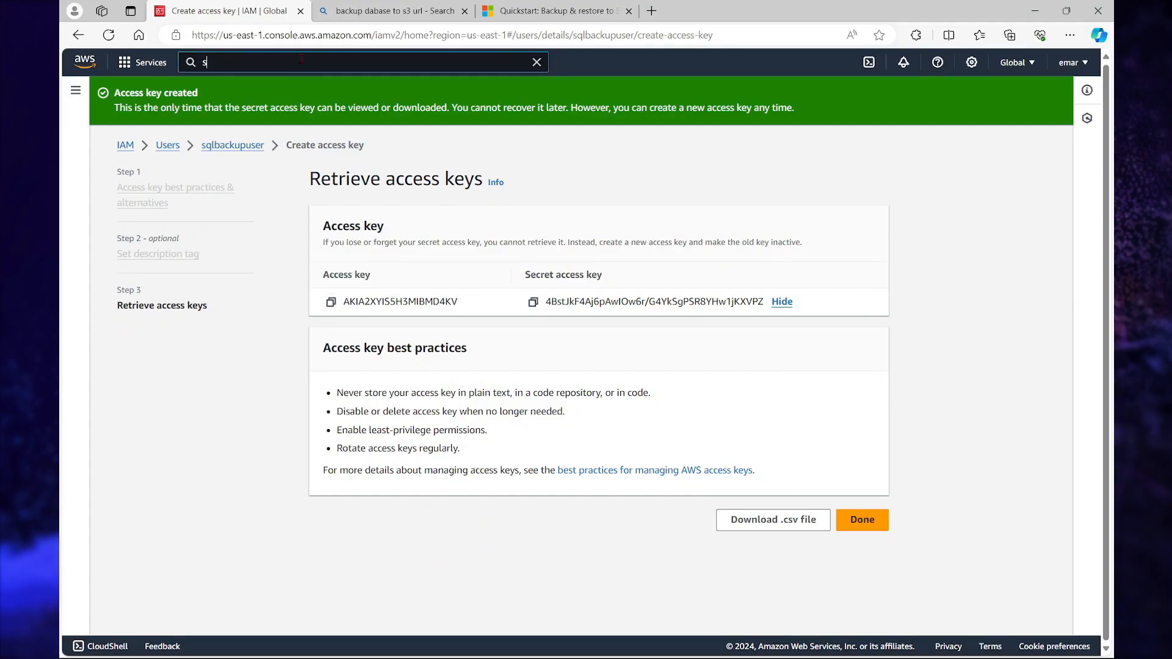
Open S3 to see the 29.9 MB DemoDB_01.bak in the sqlbackups folder.
{"action": "type", "text": "3"}
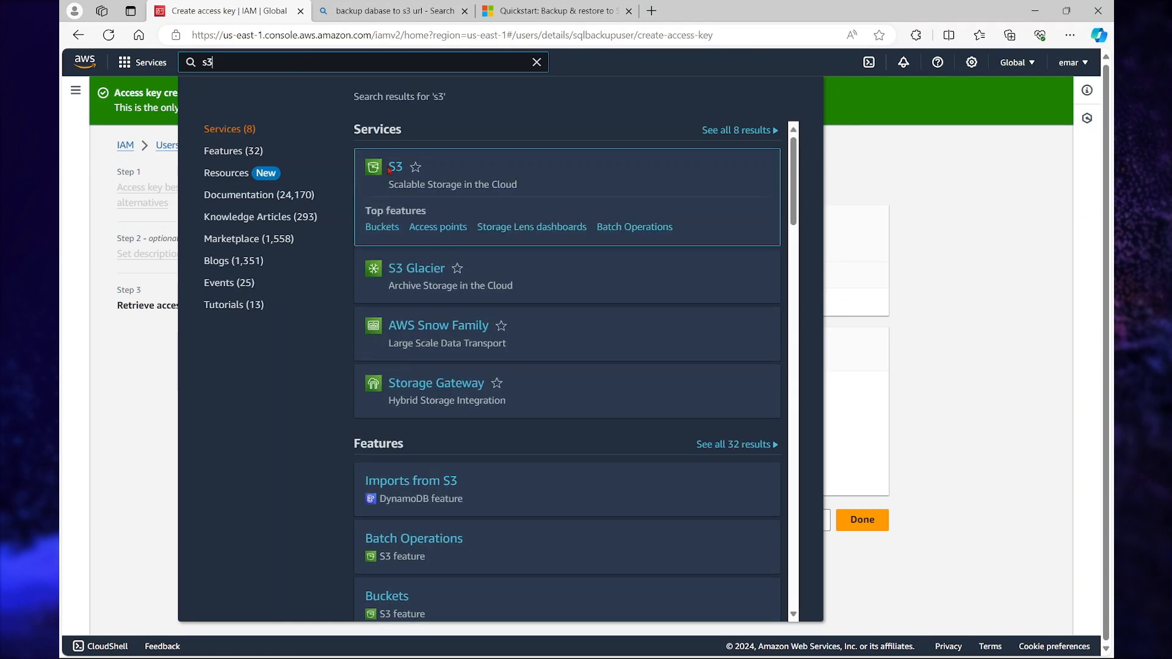
{"action": "left_click", "coordinate": [395, 166]}
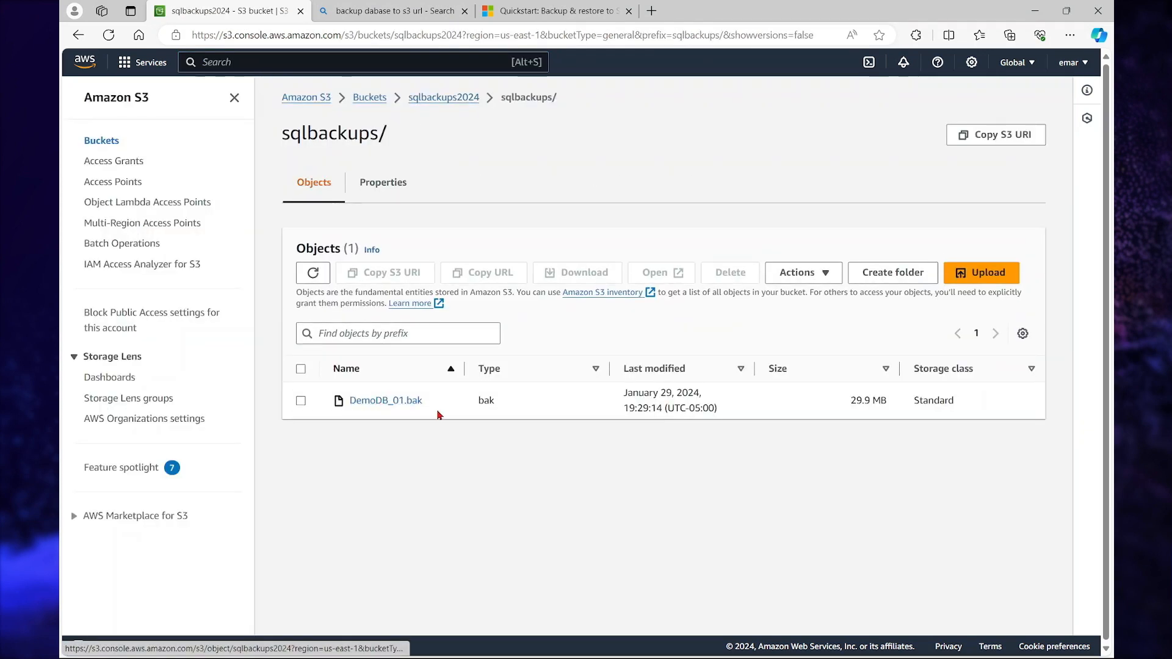
{"action": "mouse_move", "coordinate": [385, 400]}
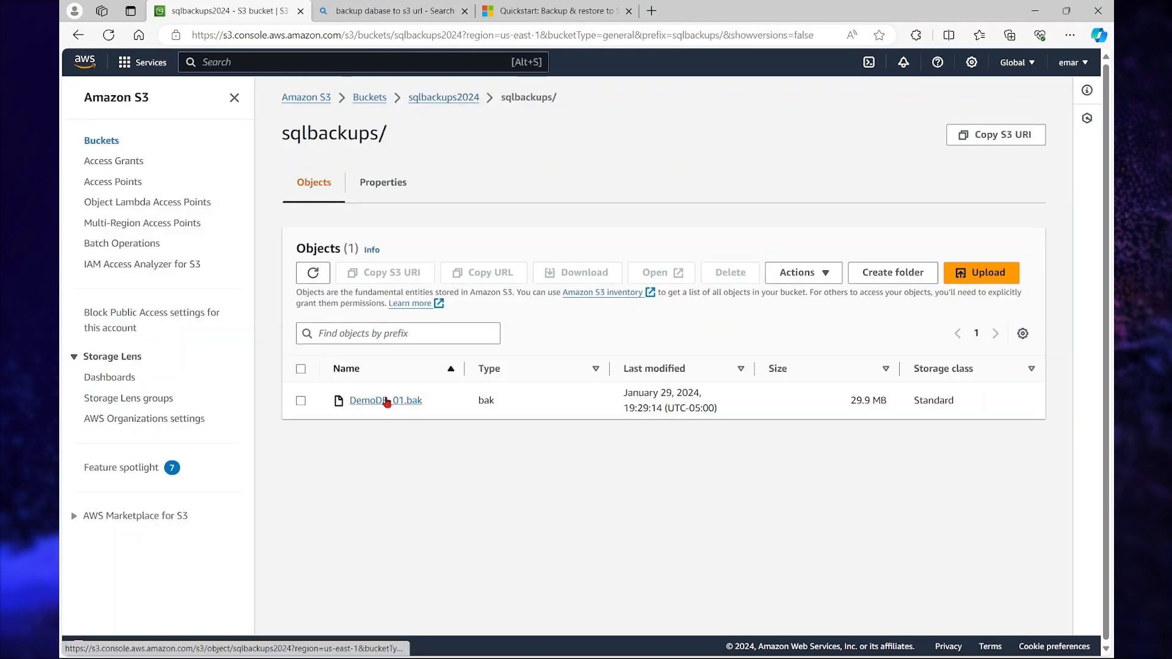
{"action": "mouse_move", "coordinate": [482, 482]}
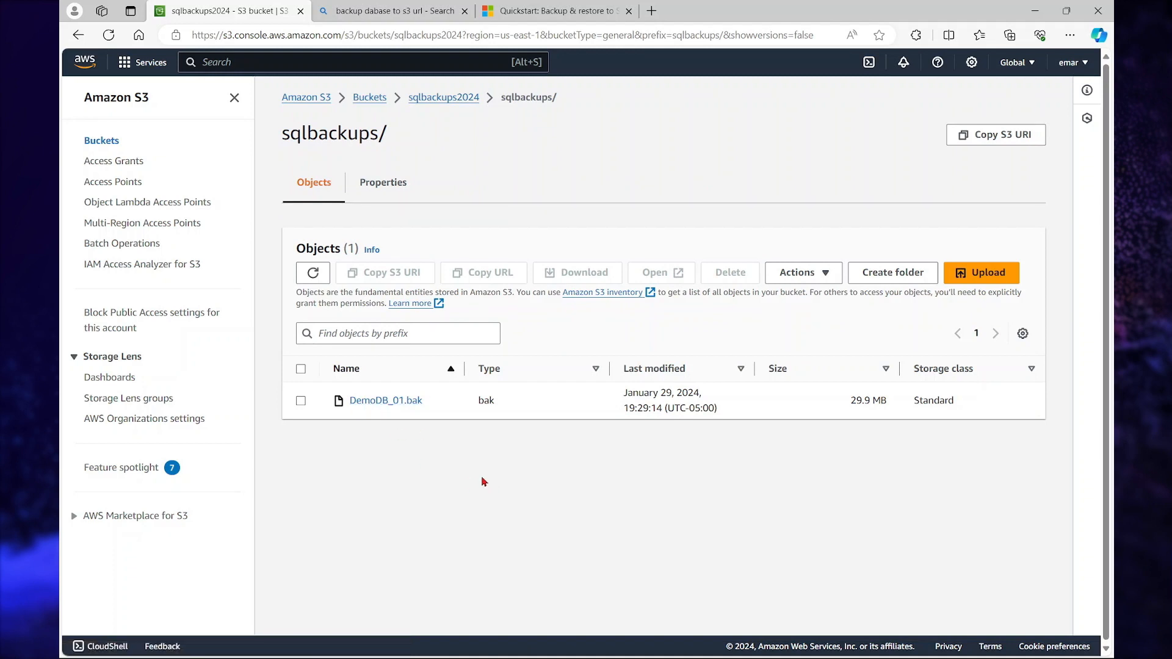
{"action": "mouse_move", "coordinate": [386, 399]}
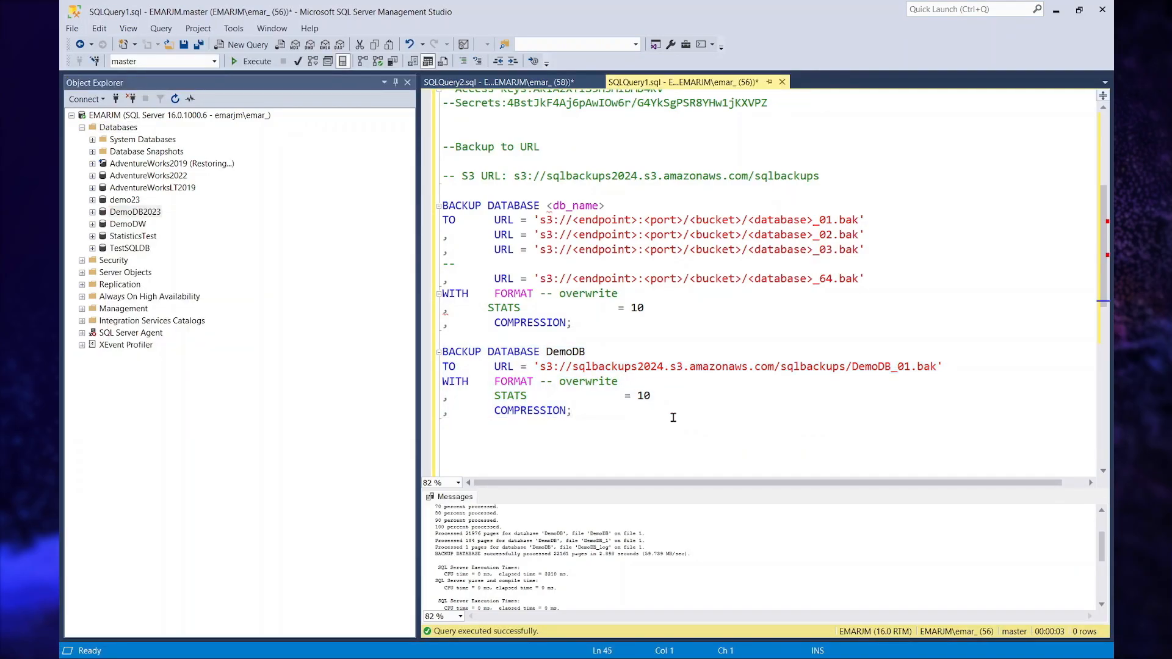
{"action": "mouse_move", "coordinate": [667, 415]}
{"action": "type", "text": "--Restoring From URL"}
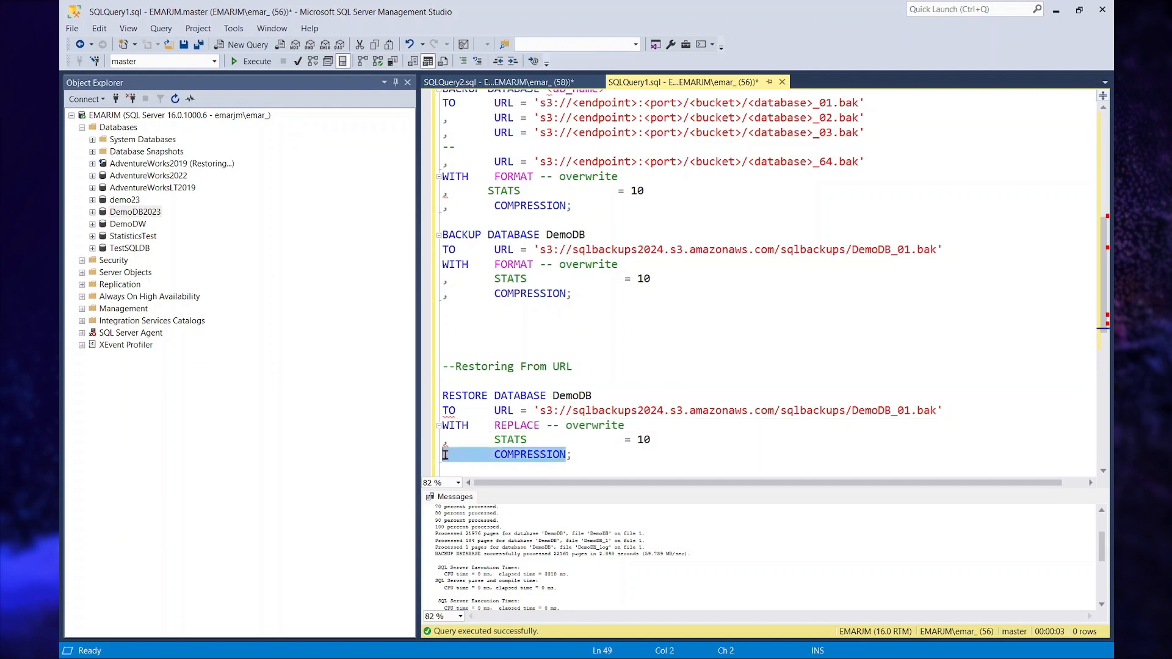
Restore DemoDB from DemoDB_01.bak in S3 with REPLACE and without COMPRESSION, then refresh Databases.
{"action": "key", "text": "Delete"}
{"action": "type", "text": "FROM"}
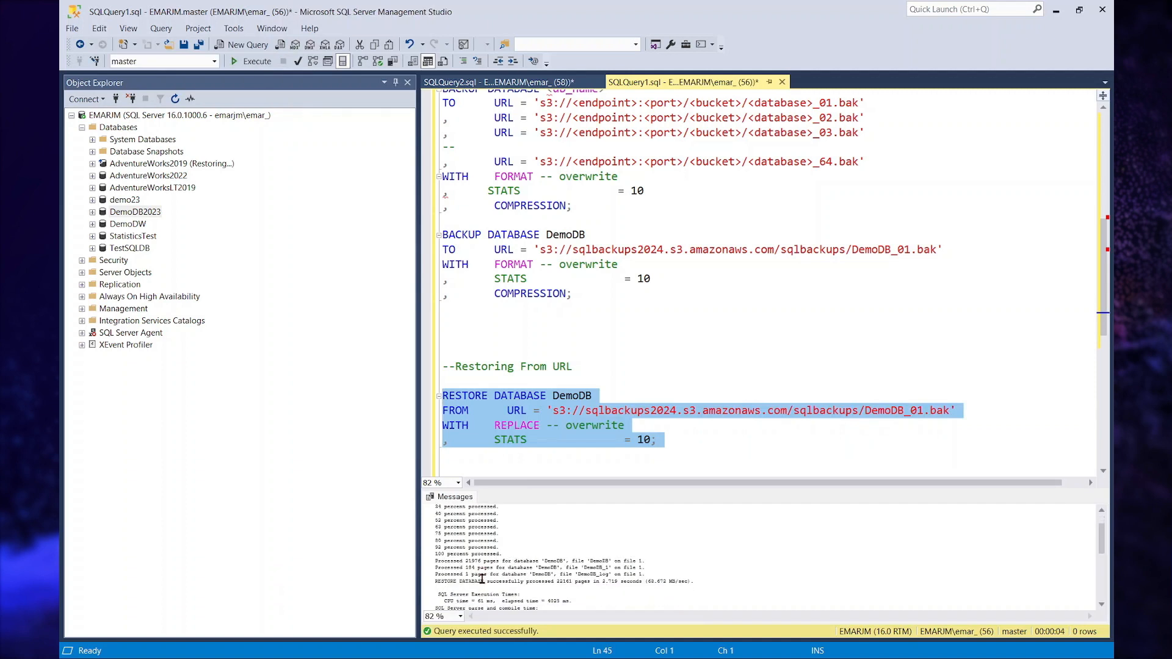
{"action": "scroll", "scroll_direction": "down", "scroll_amount": 3}
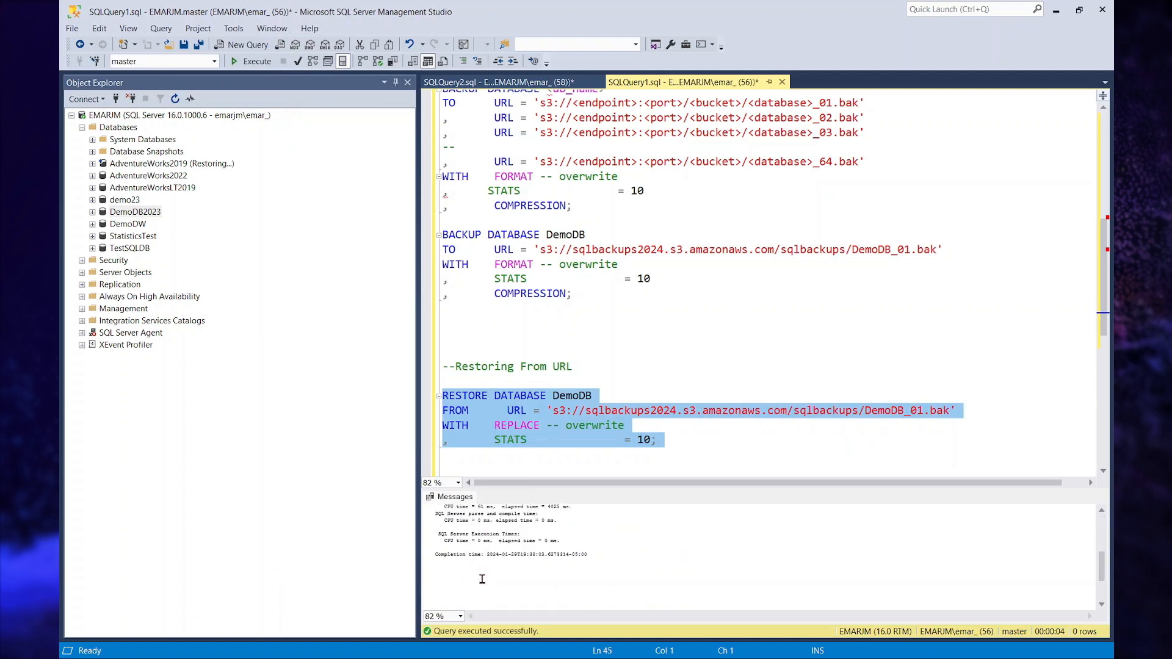
{"action": "right_click", "coordinate": [118, 127]}
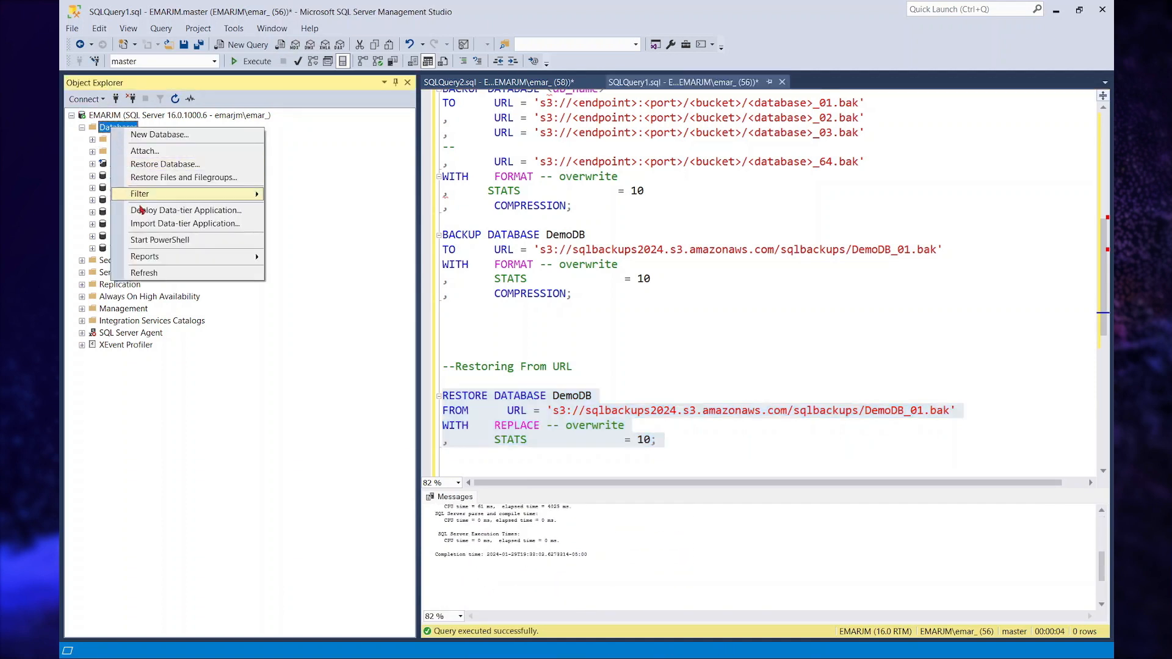